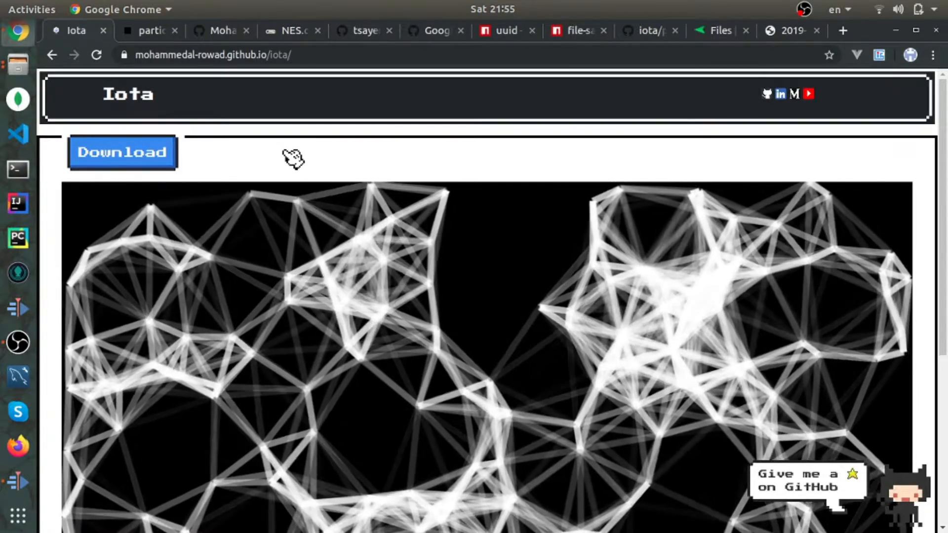
- Bring the filter panel into view and dismiss the dialog covering the generated Atoms image
scroll(down, 3)
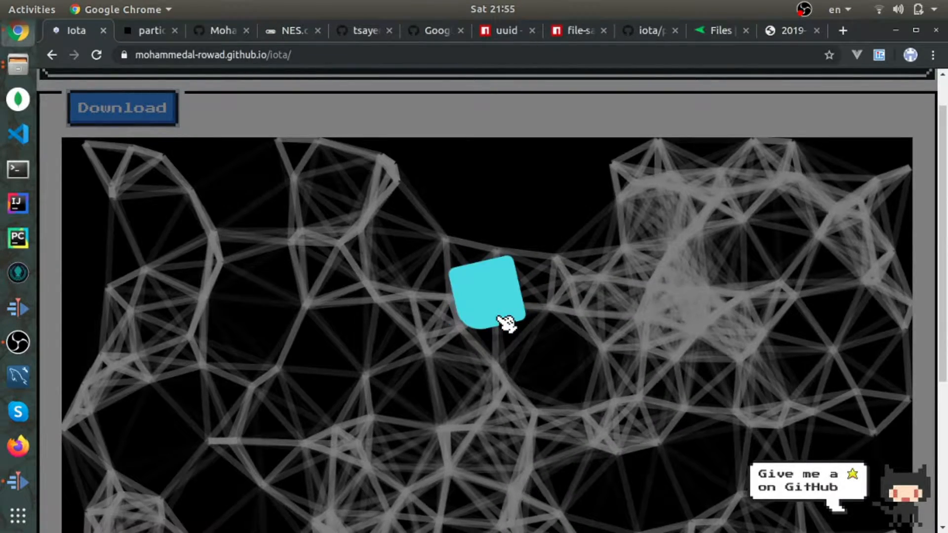
click(121, 108)
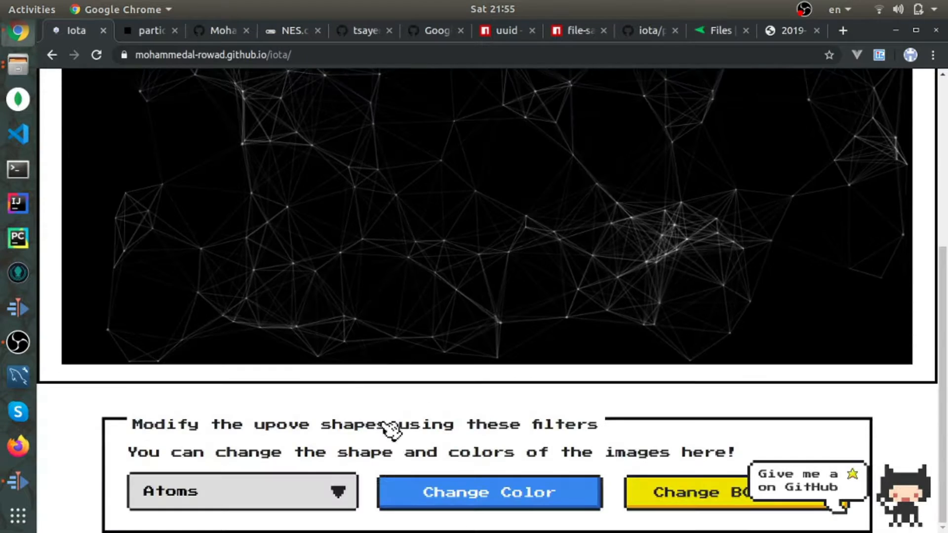
- Pick red for the particle lines and the pale beige swatch for the background
click(489, 491)
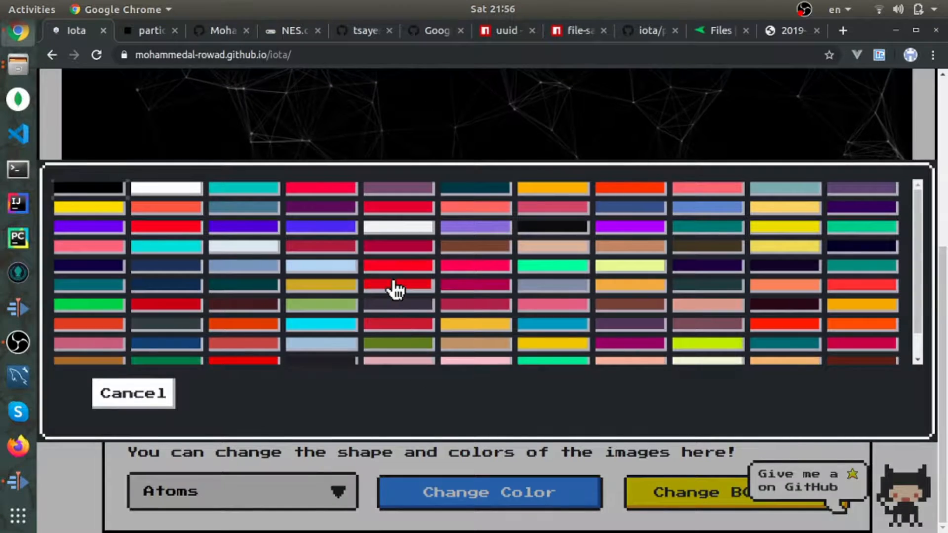
click(398, 285)
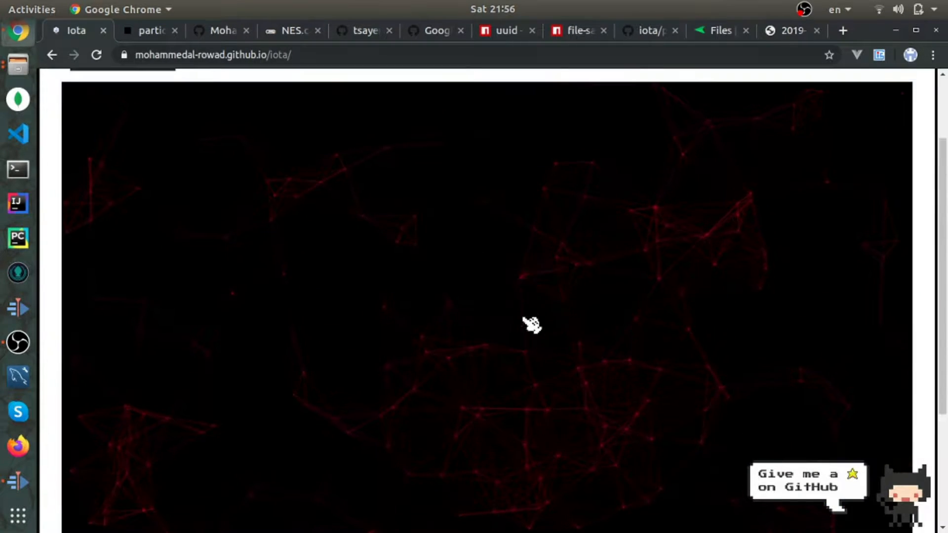
click(489, 492)
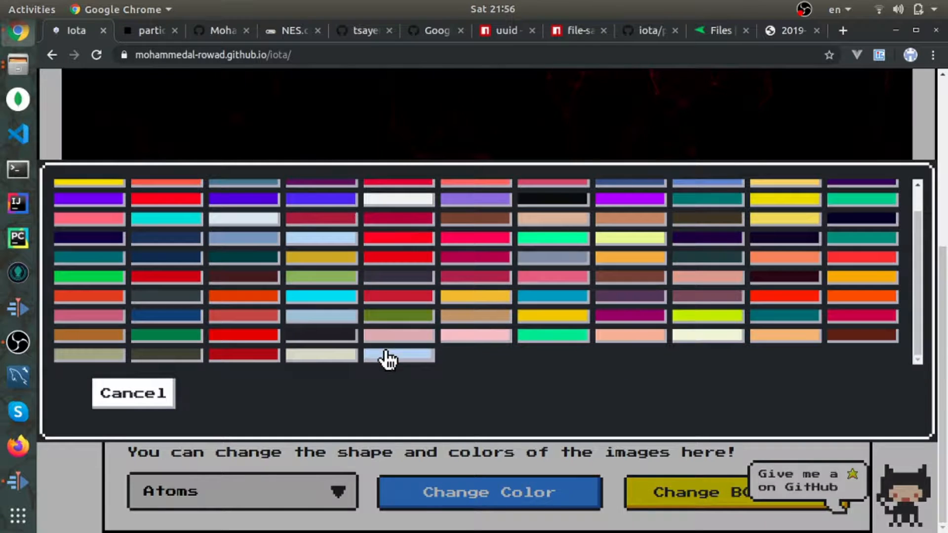
click(398, 356)
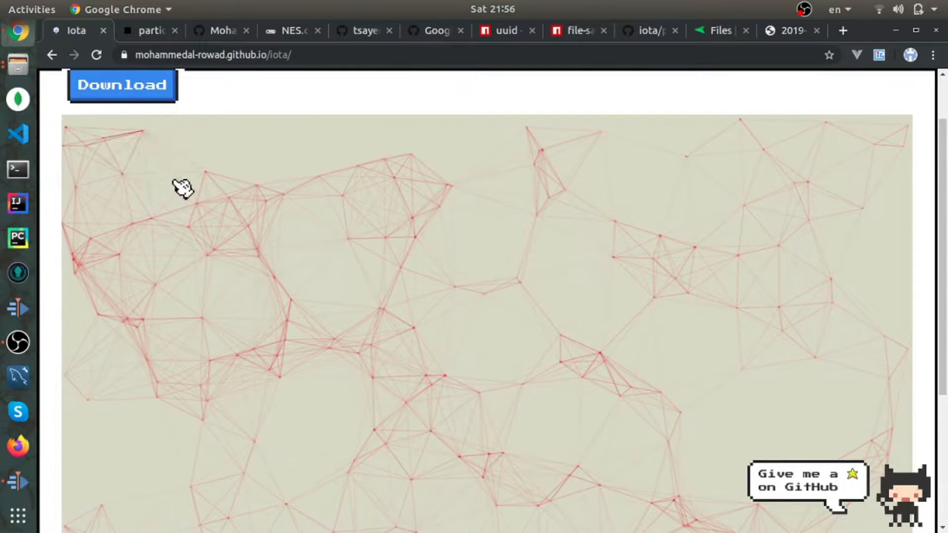
mouse_move(296, 79)
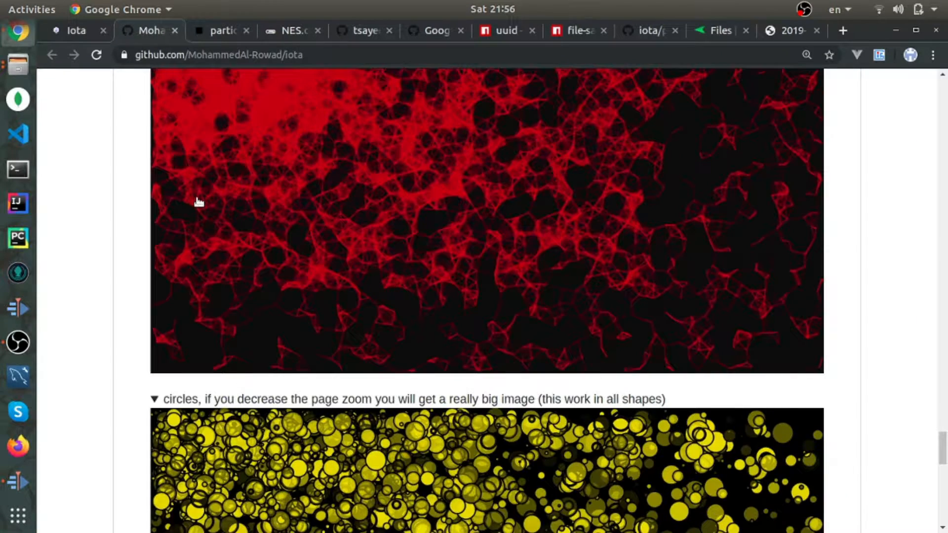
scroll(down, 3)
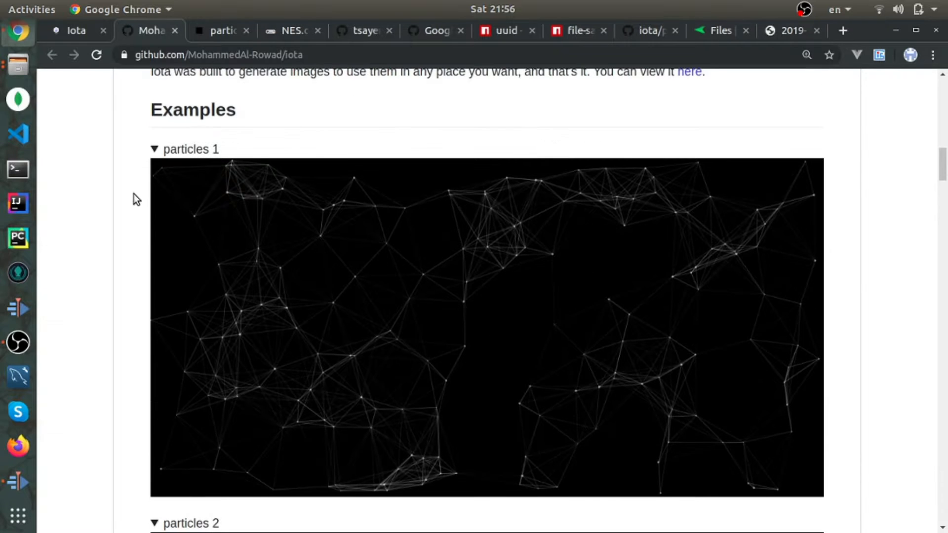
scroll(down, 3)
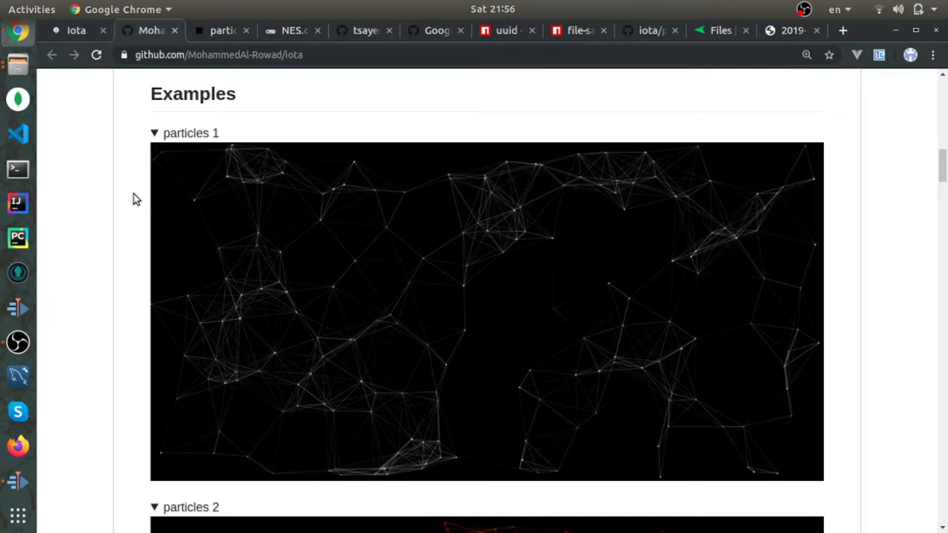
scroll(down, 3)
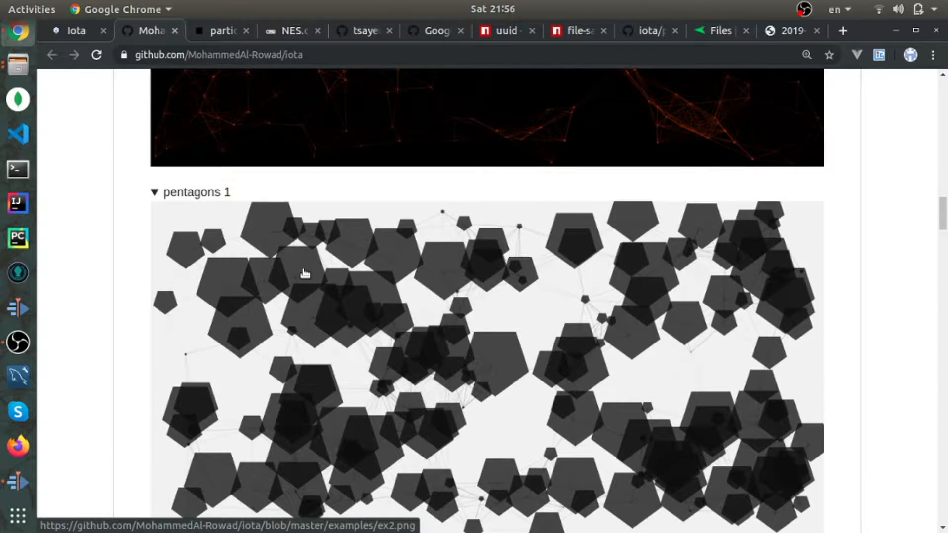
scroll(down, 3)
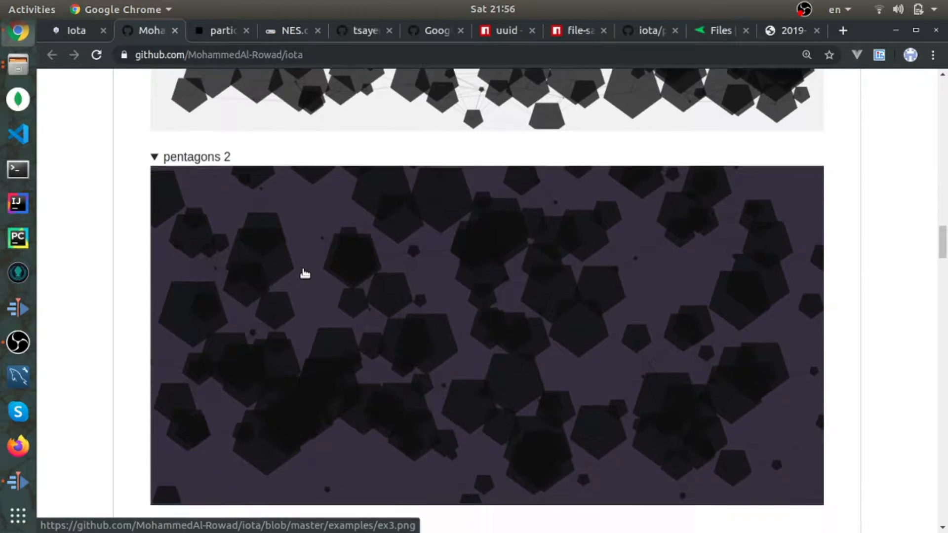
scroll(down, 3)
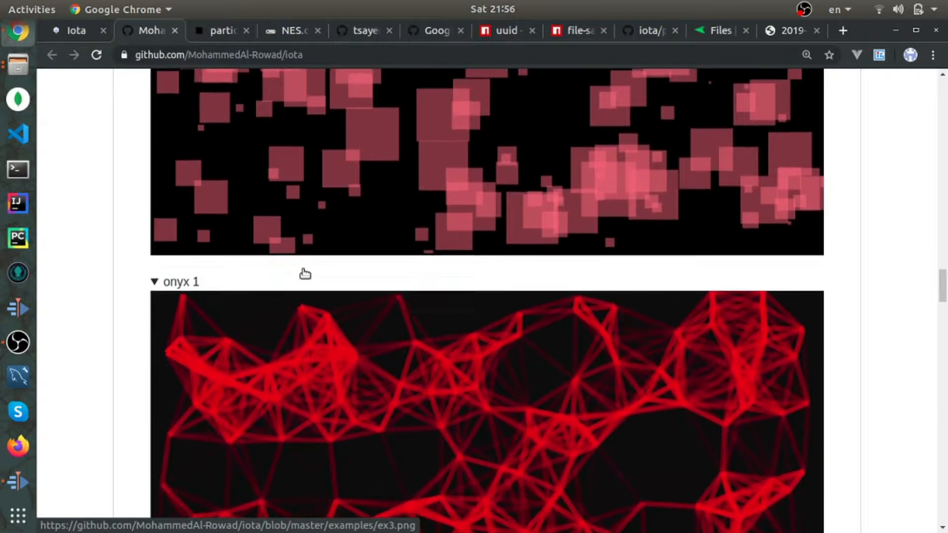
scroll(down, 3)
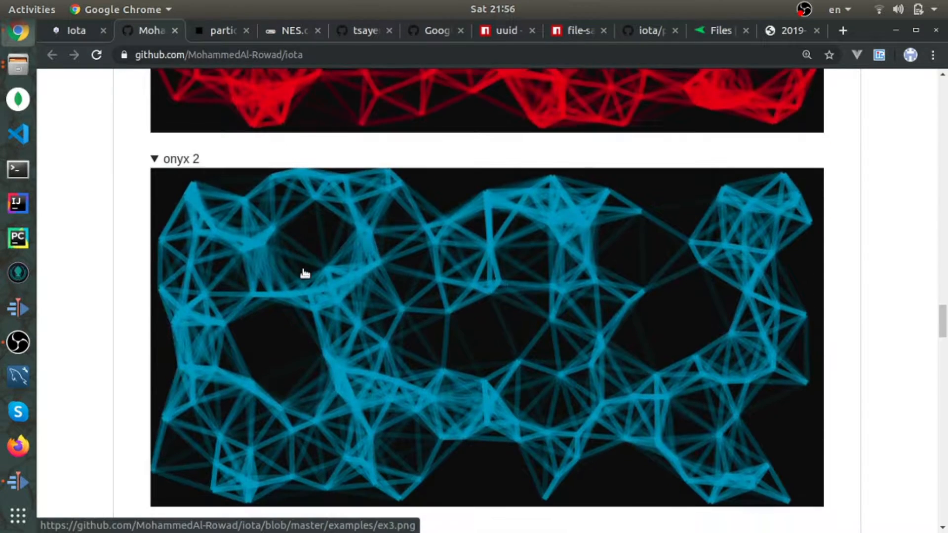
scroll(down, 3)
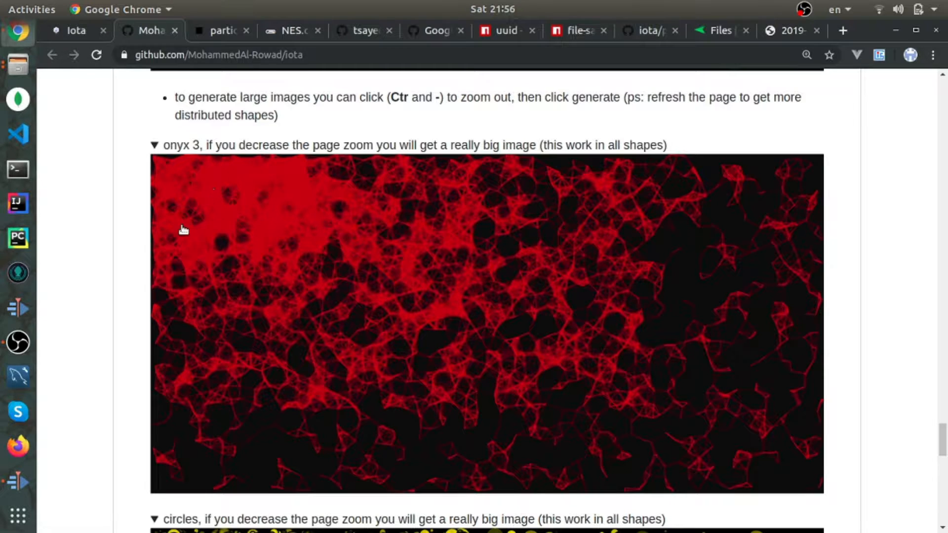
mouse_move(172, 297)
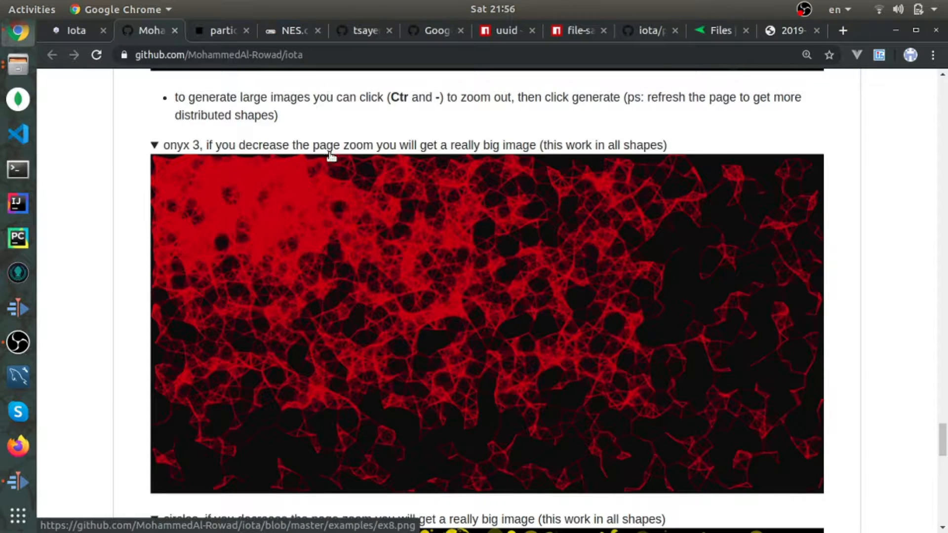
mouse_move(320, 263)
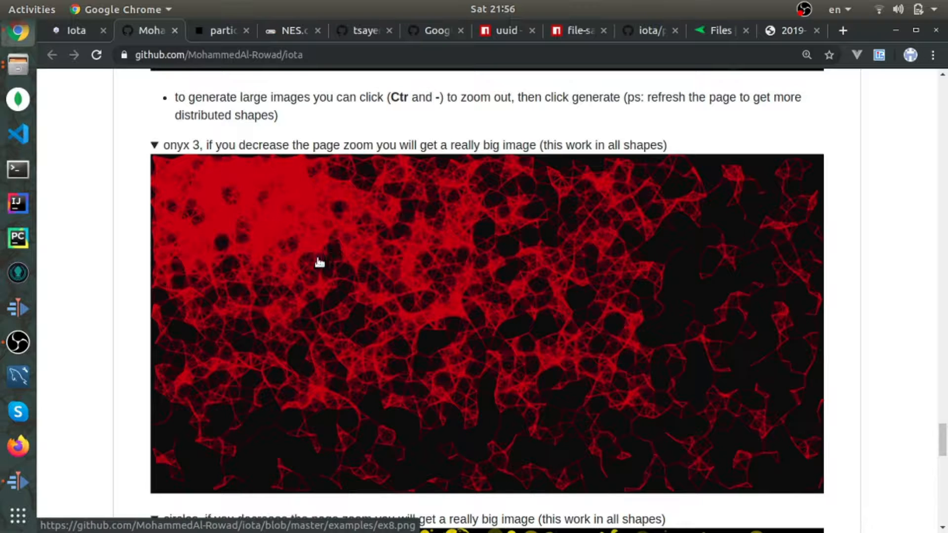
- Return to the Iota generator, zoomed out, and regenerate a larger, finer network on beige
click(76, 31)
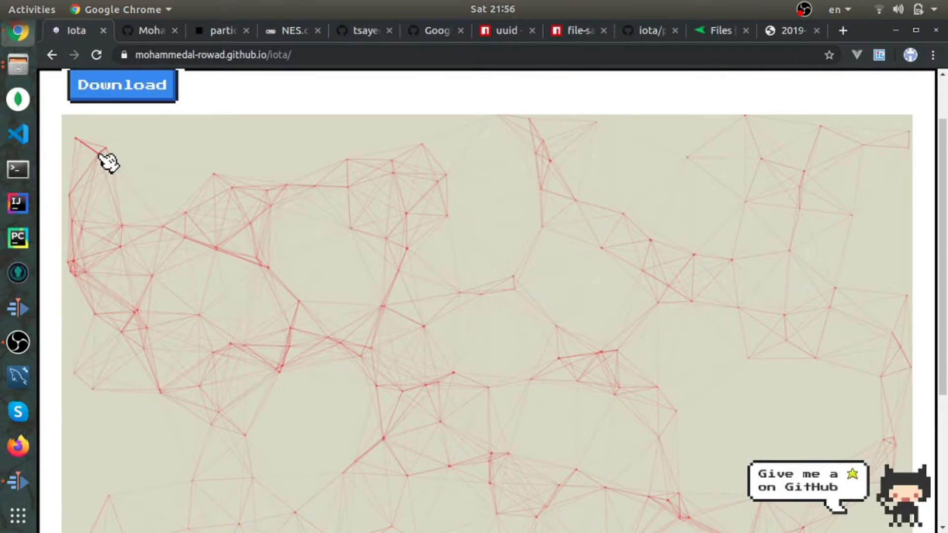
scroll(down, 3)
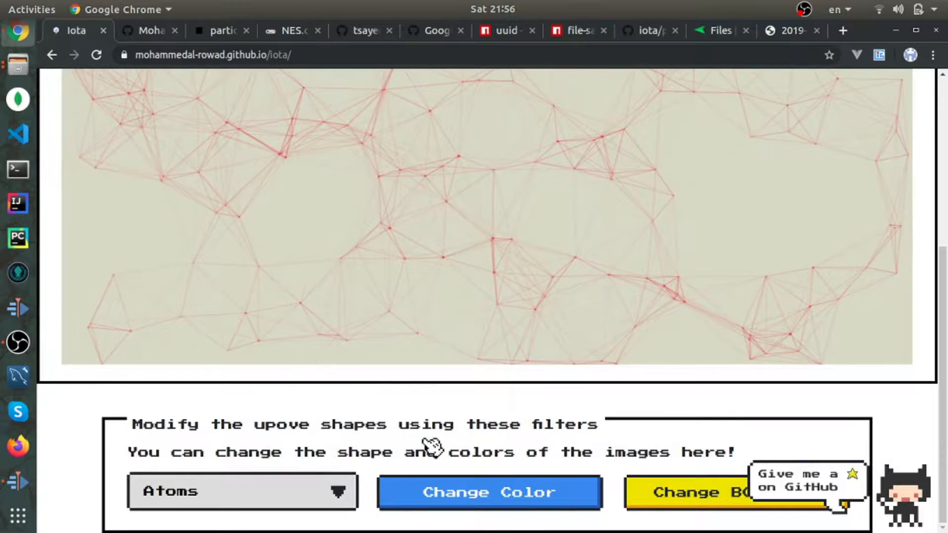
click(489, 492)
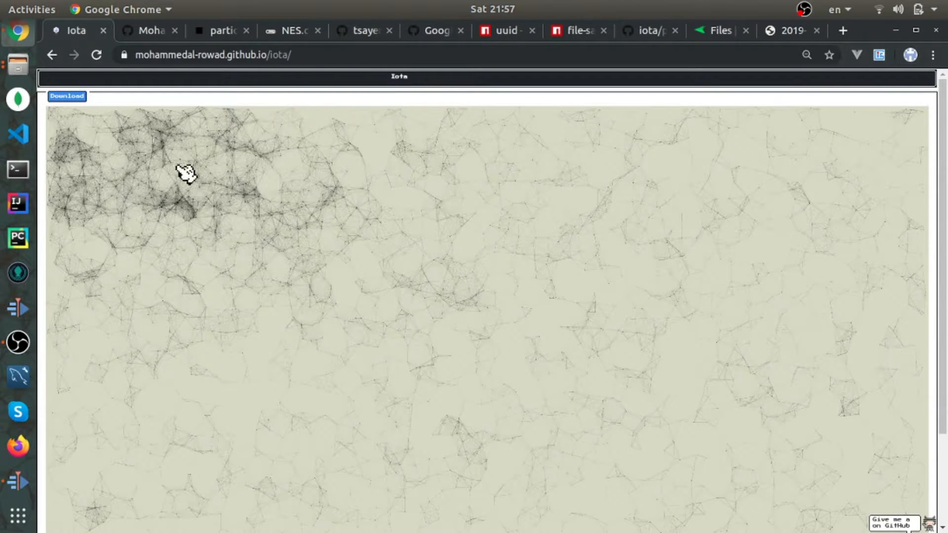
- Regenerate the particle image, then restore Chrome's page zoom to 100%
click(96, 54)
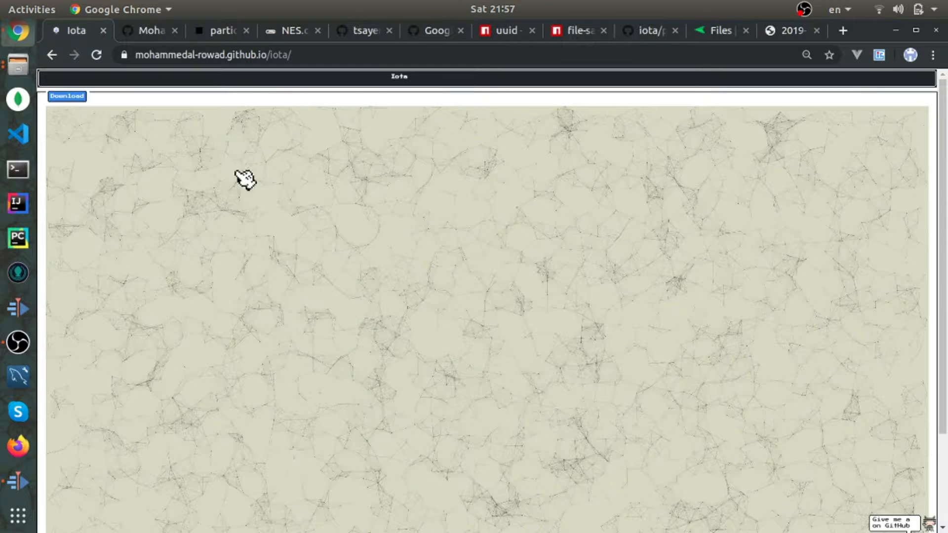
scroll(down, 3)
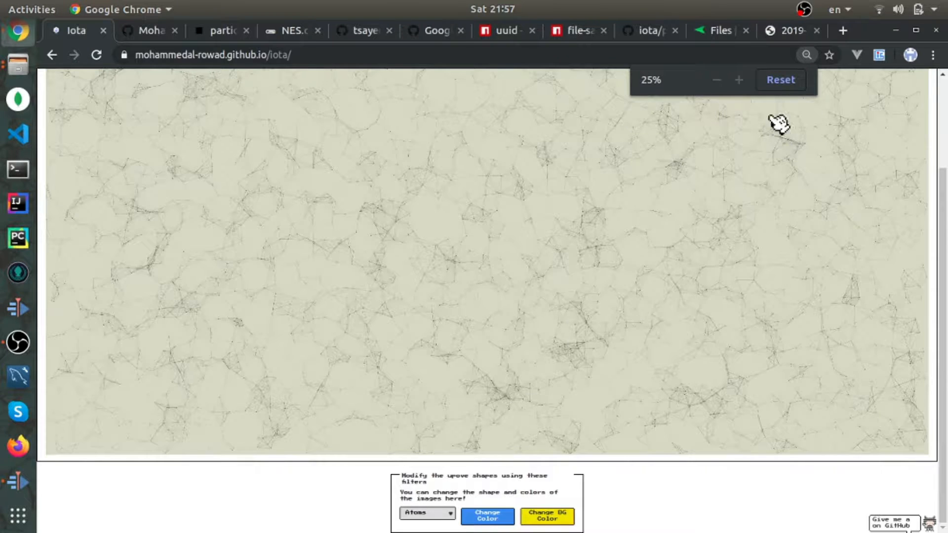
mouse_move(780, 79)
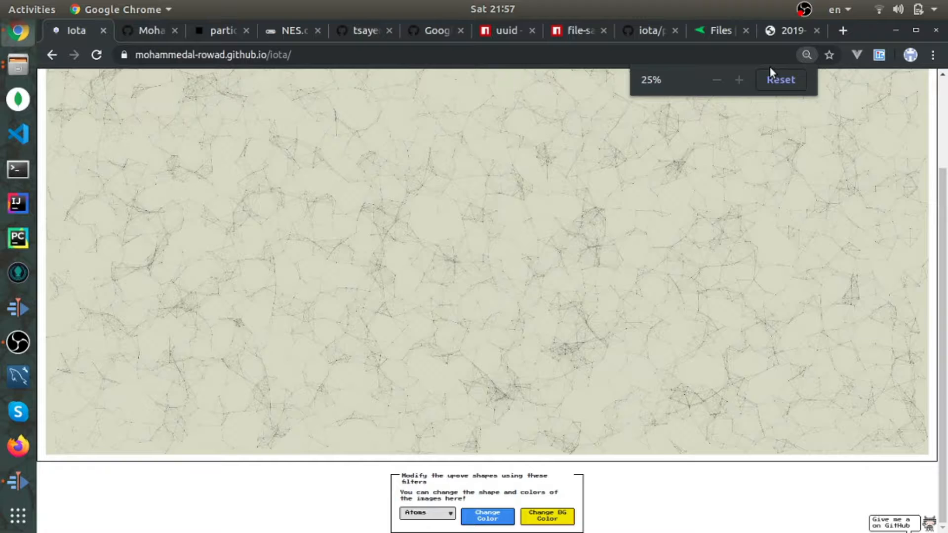
mouse_move(739, 79)
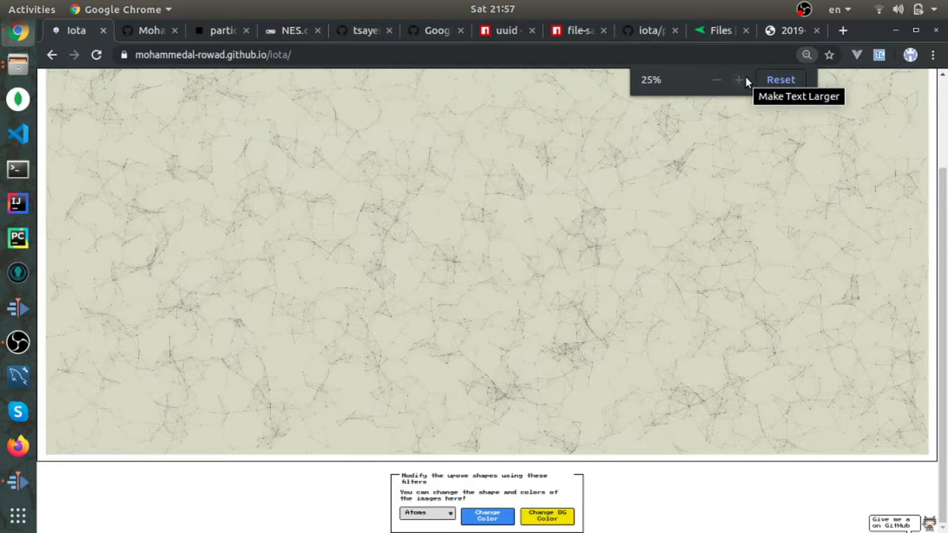
mouse_move(780, 79)
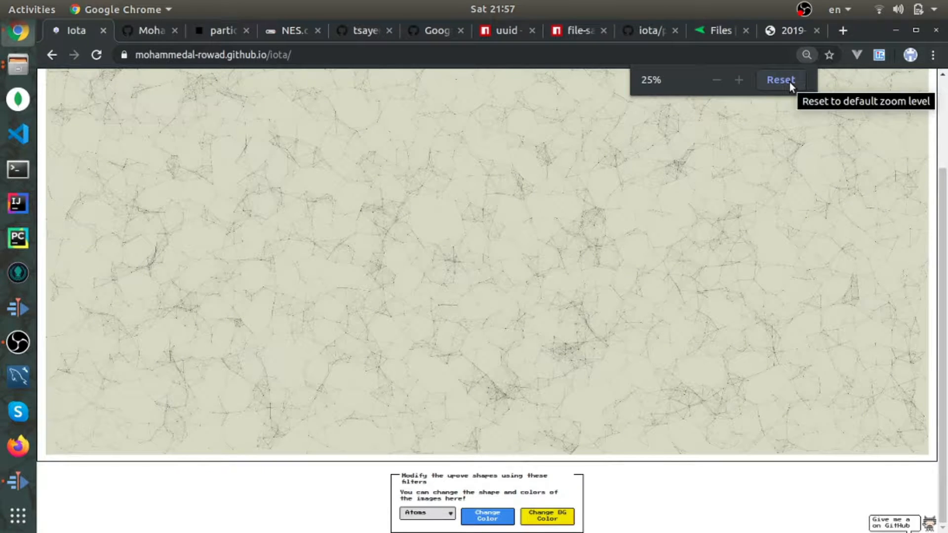
click(780, 79)
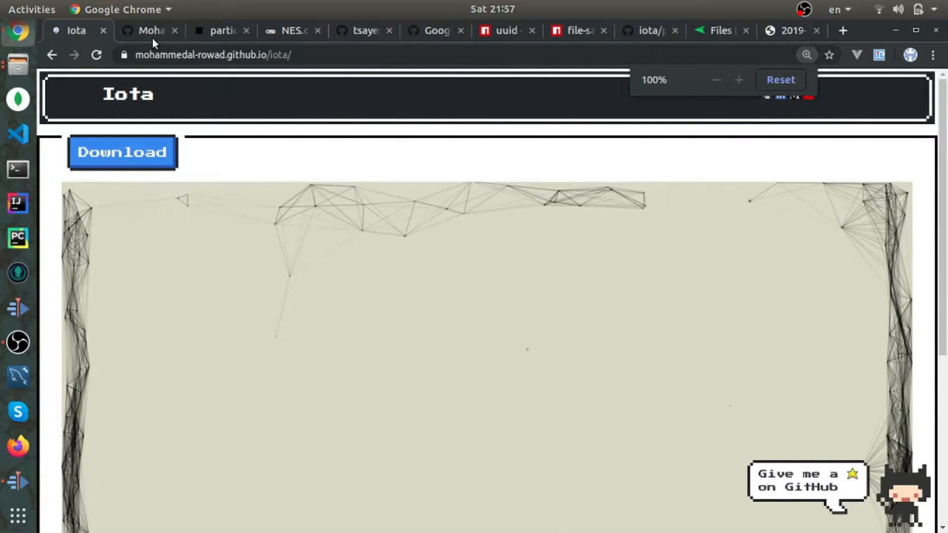
- Show the Iota GitHub README with its onyx 3 example and zoom-out tip
click(148, 30)
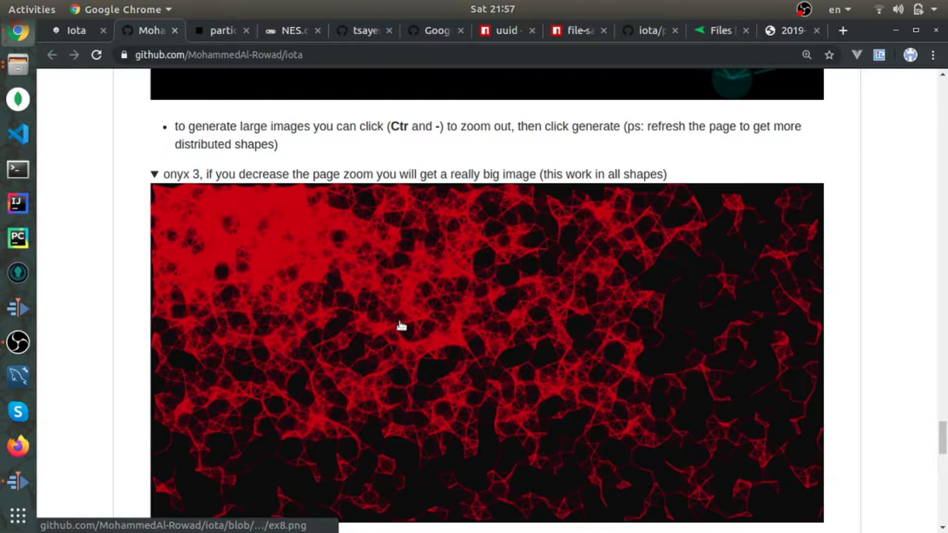
mouse_move(102, 83)
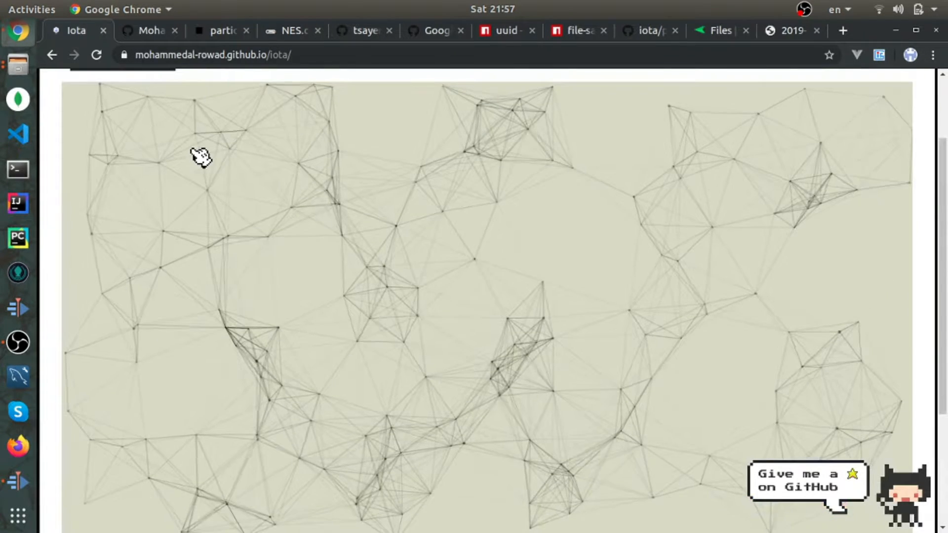
- Let the black network thicken, then move to the particles.js demo site
click(239, 491)
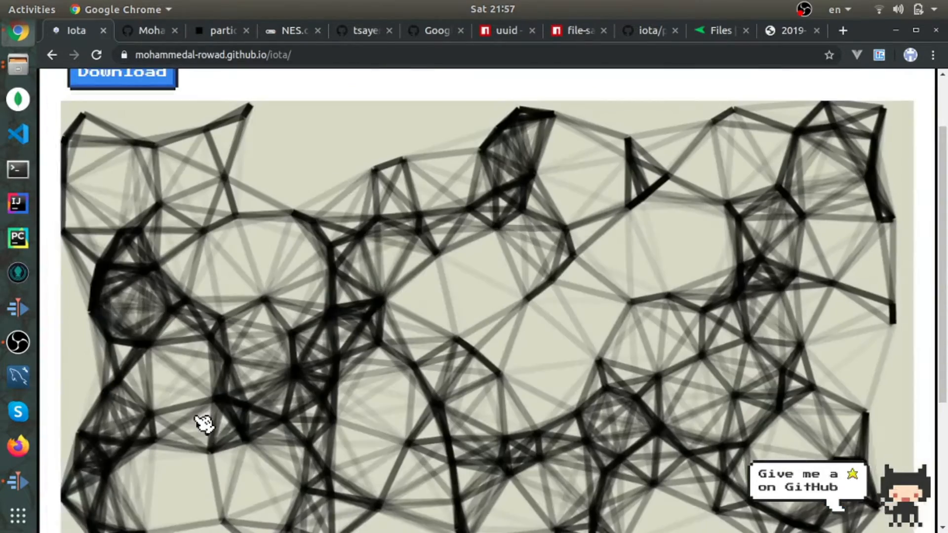
click(220, 31)
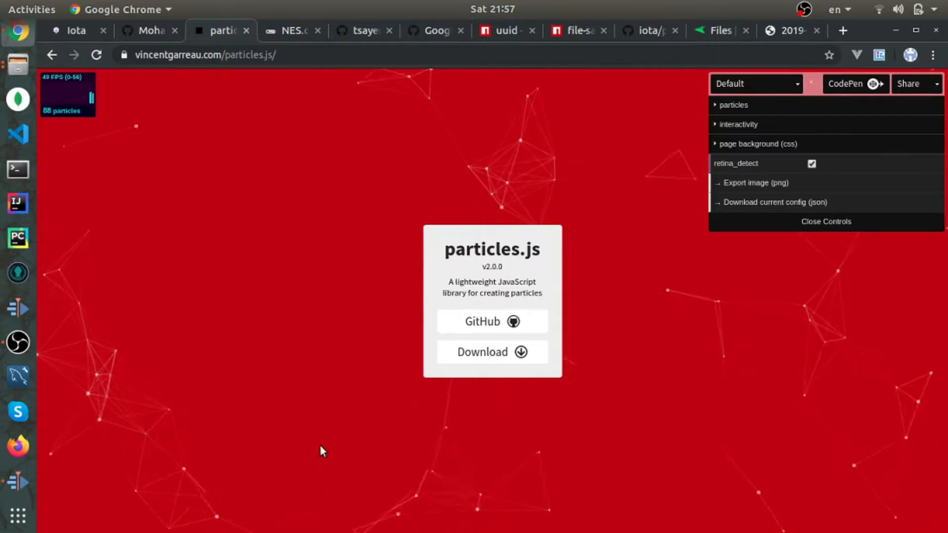
mouse_move(303, 378)
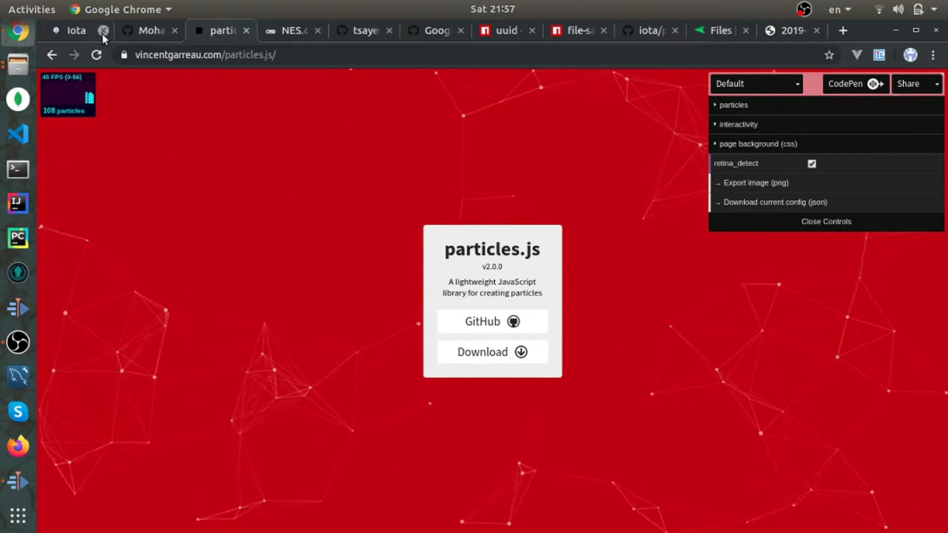
- Leave the particles.js demo and return to the Iota generator showing the Onyx filter
click(75, 31)
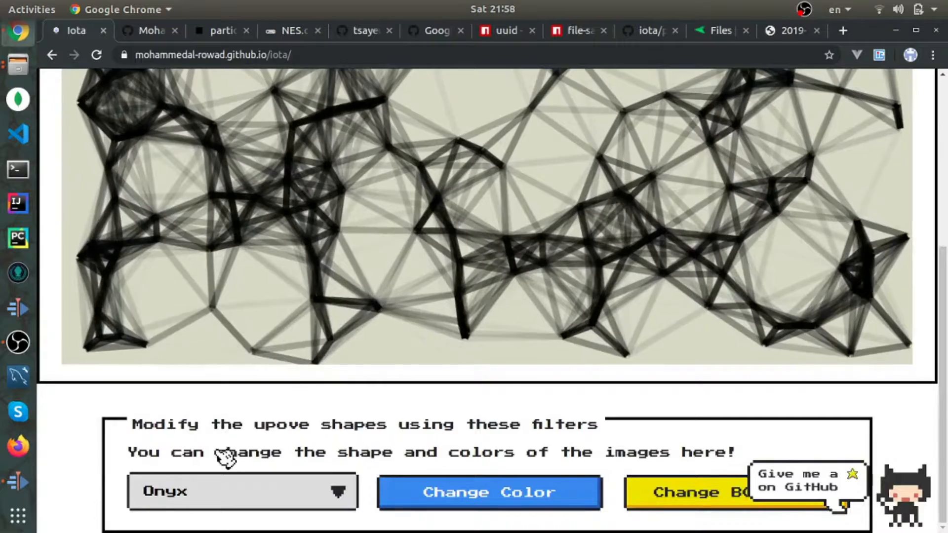
- Change the shape from Onyx to Atomz, then to Circles, giving overlapping translucent black circles
click(242, 491)
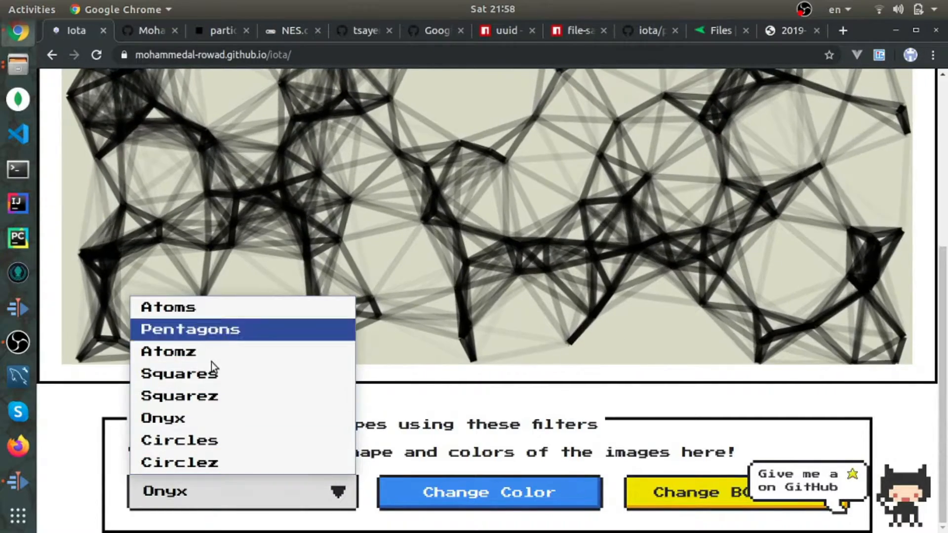
click(167, 351)
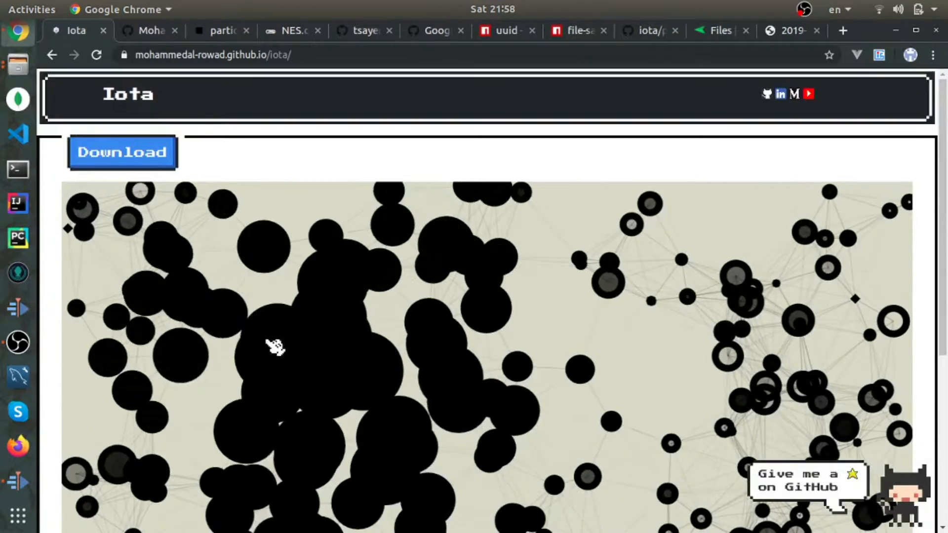
scroll(down, 3)
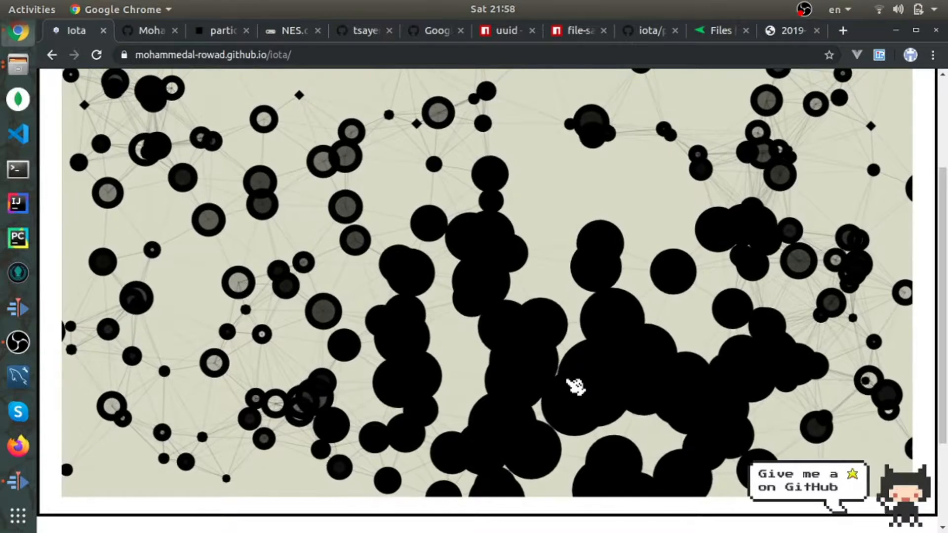
scroll(down, 3)
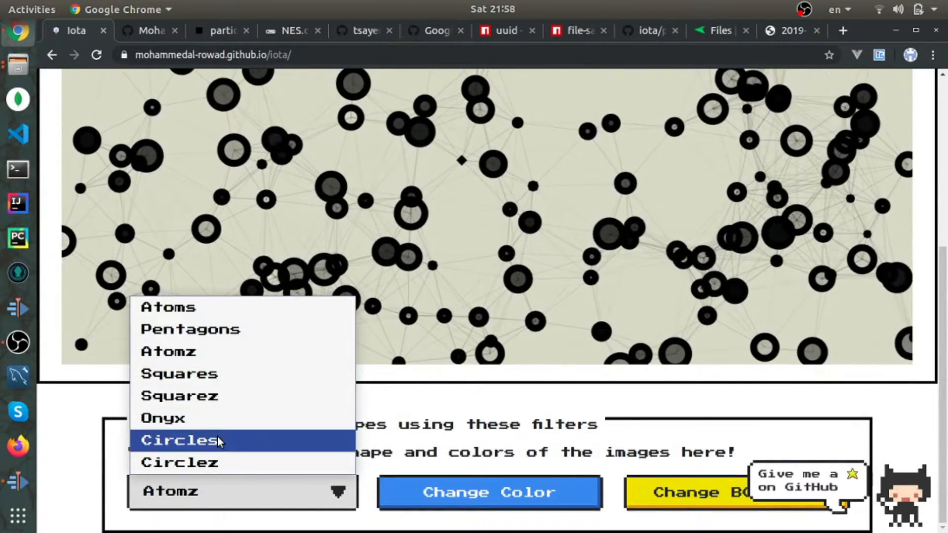
click(179, 440)
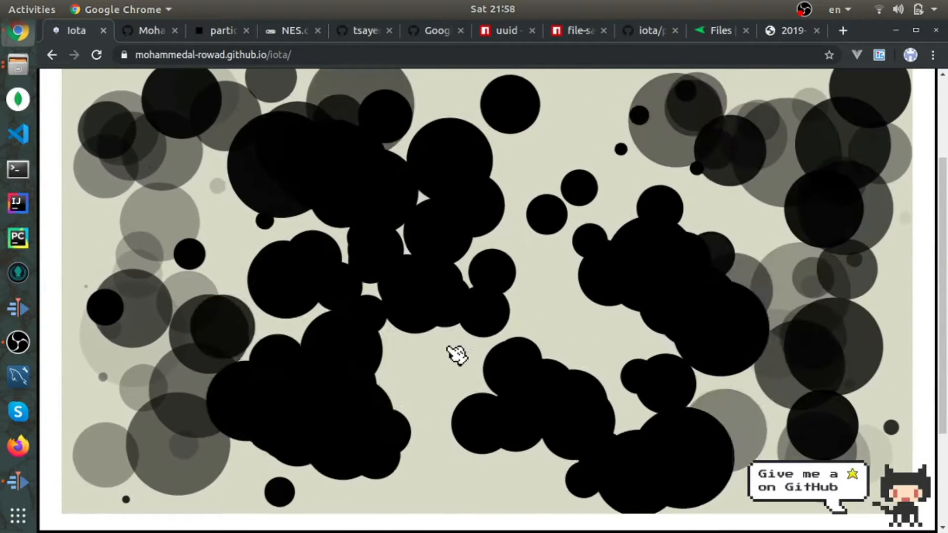
scroll(down, 3)
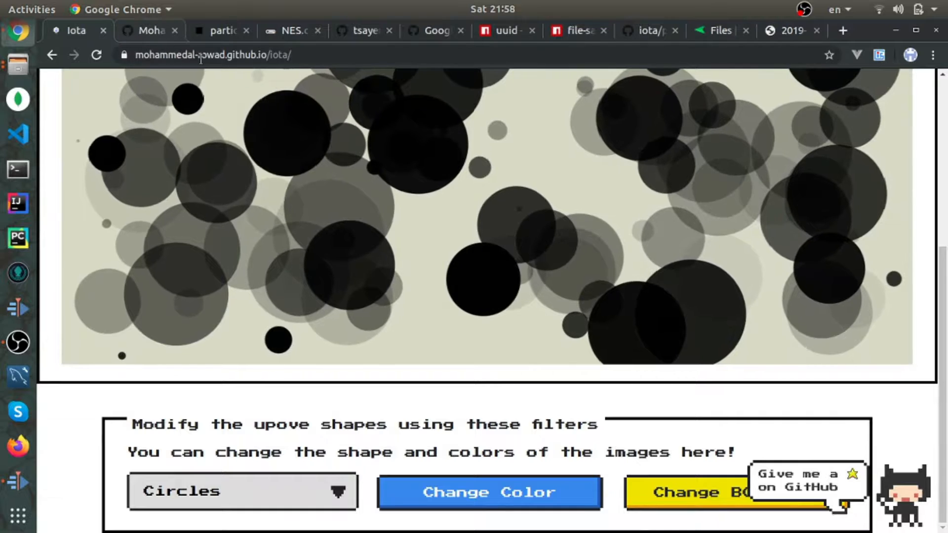
- Glance at the particles.js demo, then browse down the NES.css component showcase
click(219, 30)
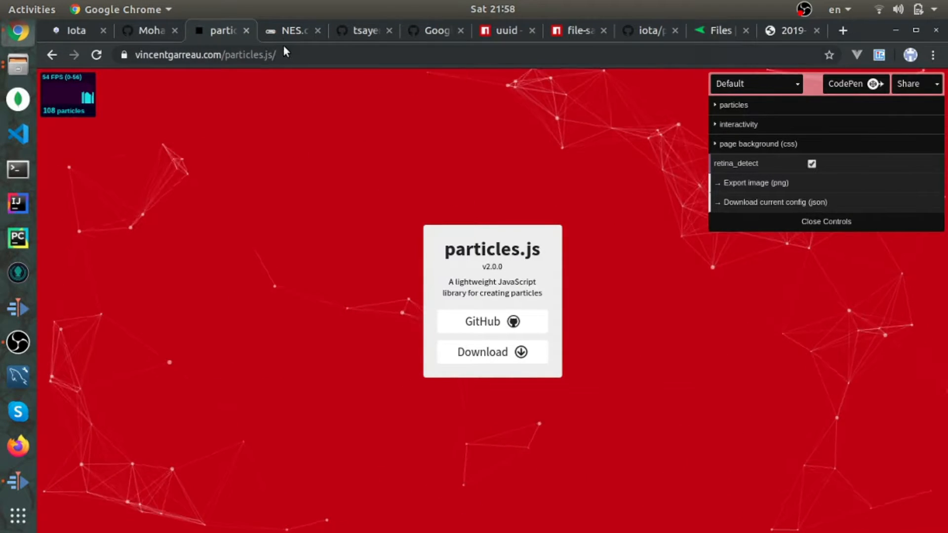
click(76, 31)
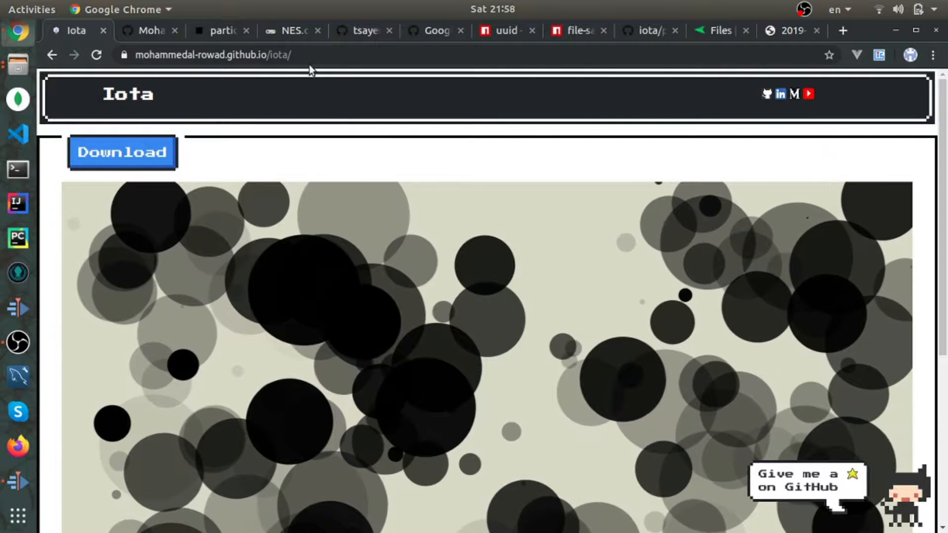
click(293, 31)
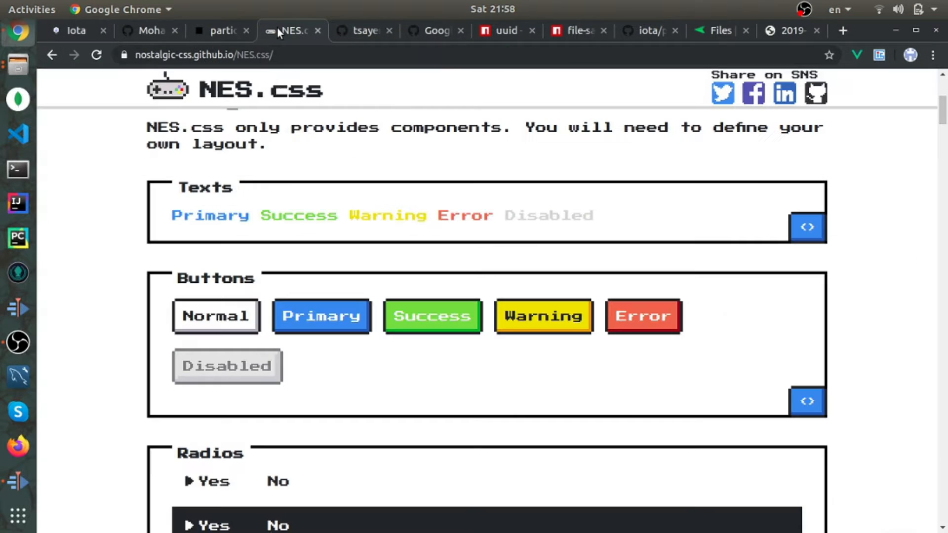
scroll(down, 3)
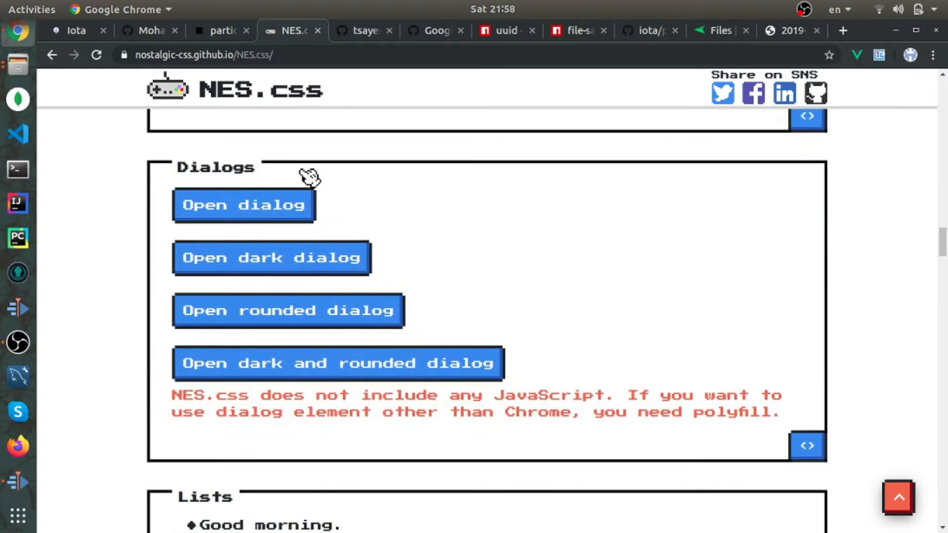
scroll(down, 3)
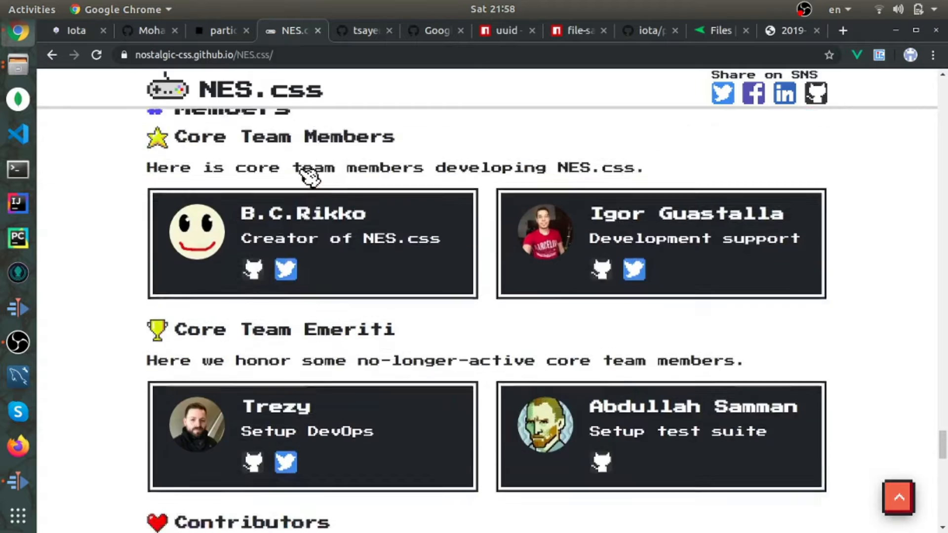
scroll(down, 3)
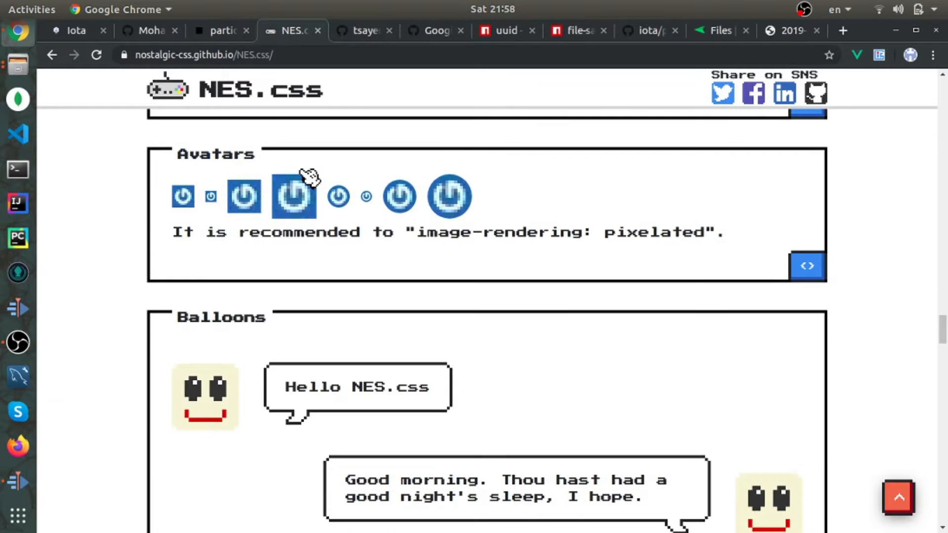
- Return to Iota and bring up the colour palette over the circles image
click(76, 31)
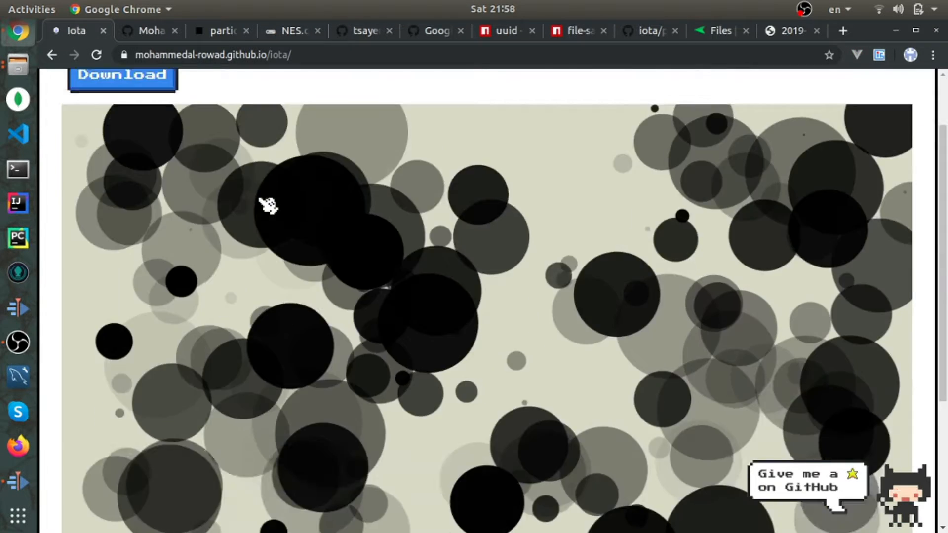
click(489, 492)
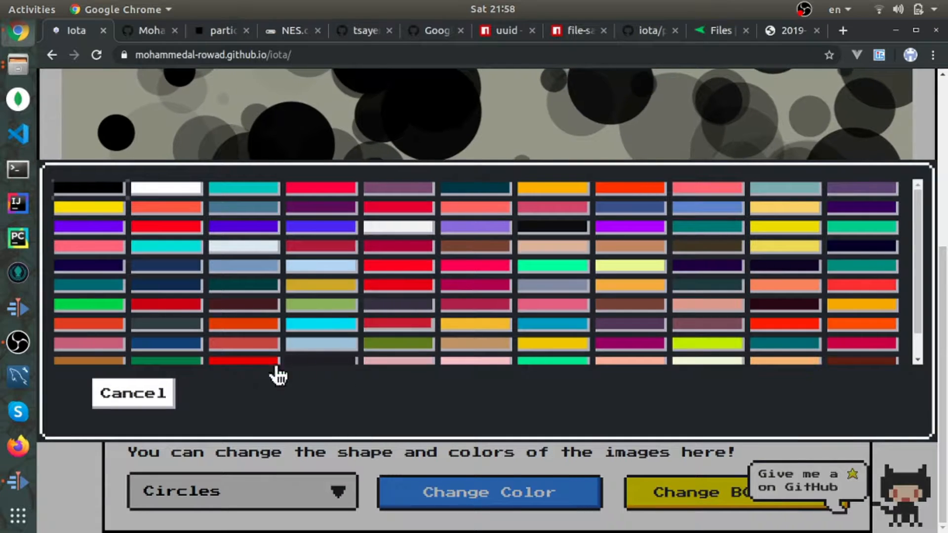
- Close the Iota palette without choosing a colour and show the NES.css homepage's About section
click(291, 30)
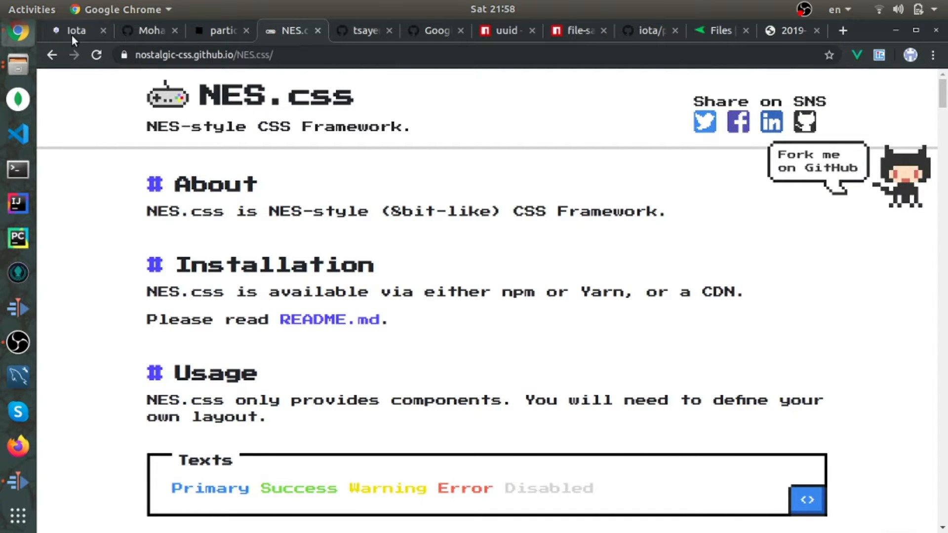
click(76, 31)
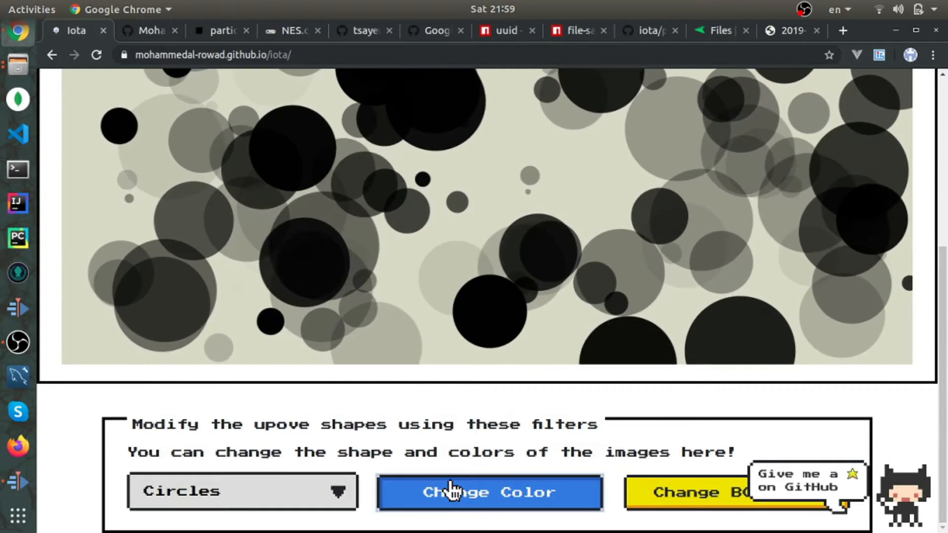
click(489, 492)
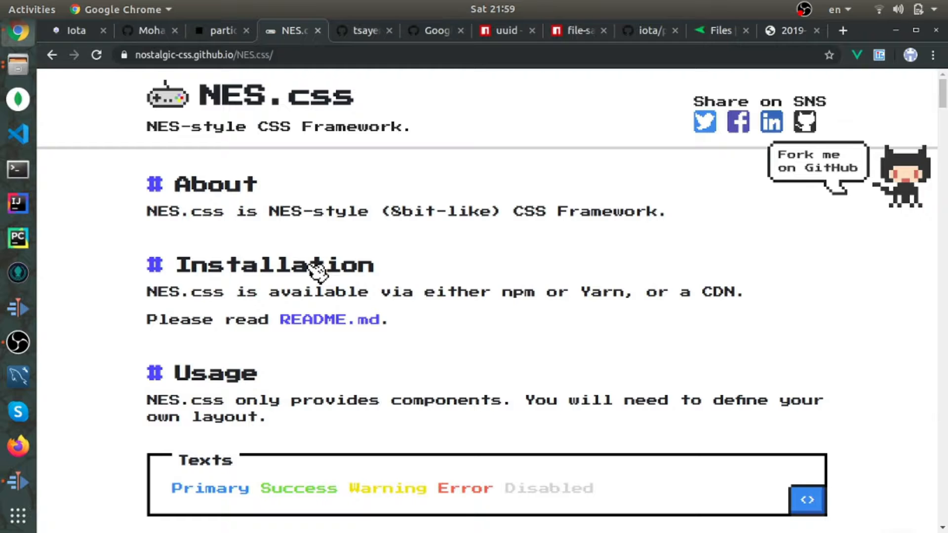
mouse_move(430, 114)
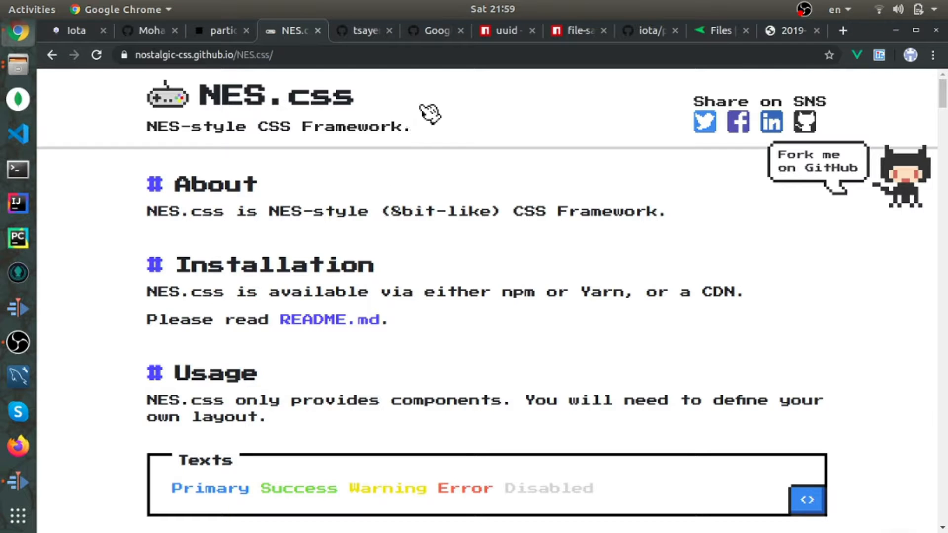
- Review the dialog-polyfill repository and its npm installation notes, then return to Iota's README red onyx 3 example
click(435, 31)
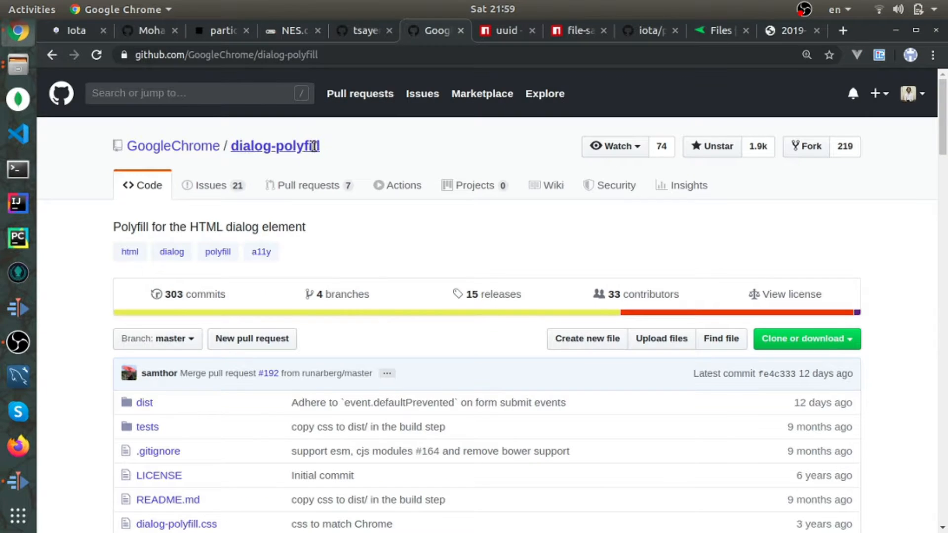
double_click(274, 147)
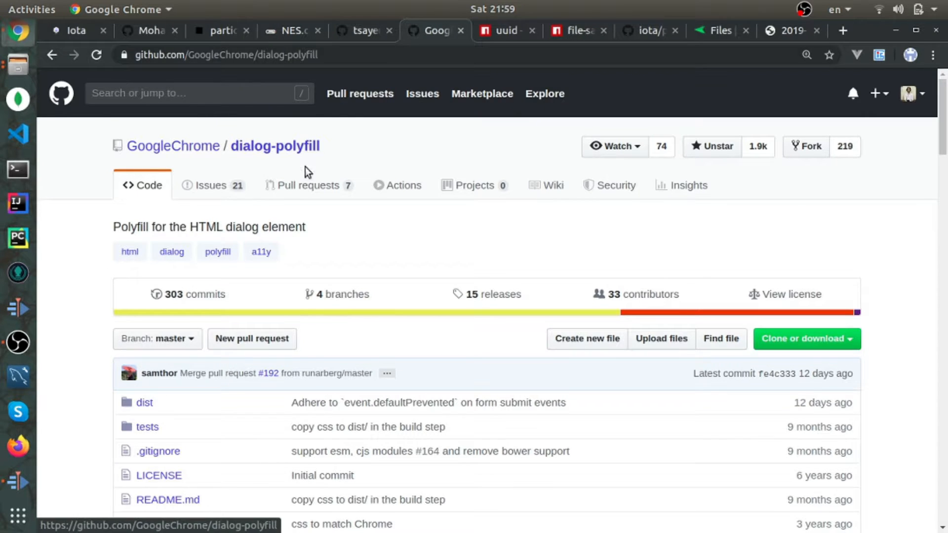
scroll(down, 3)
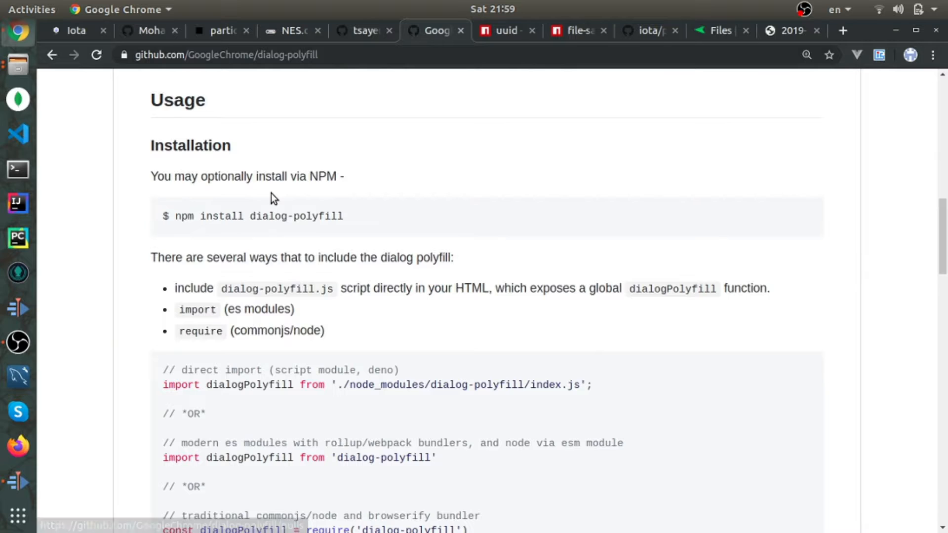
scroll(down, 3)
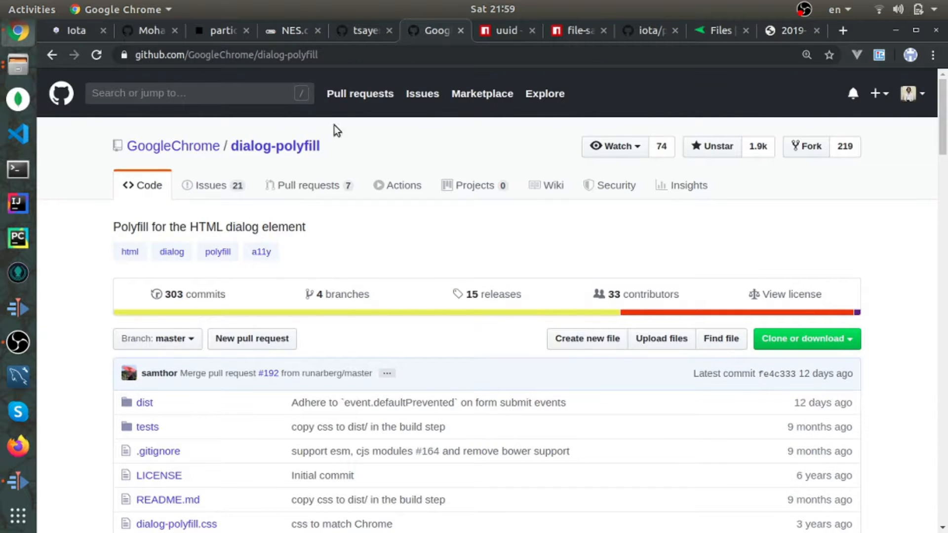
mouse_move(276, 146)
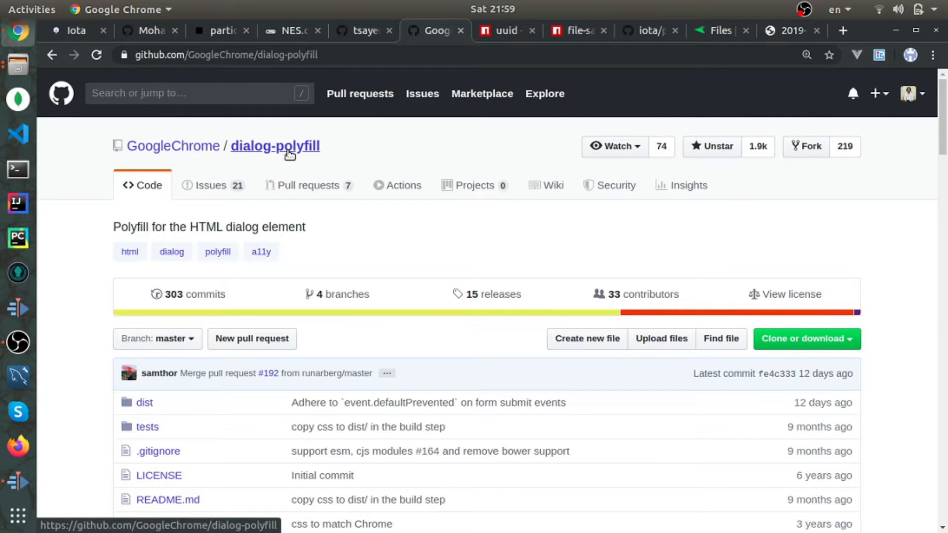
mouse_move(324, 91)
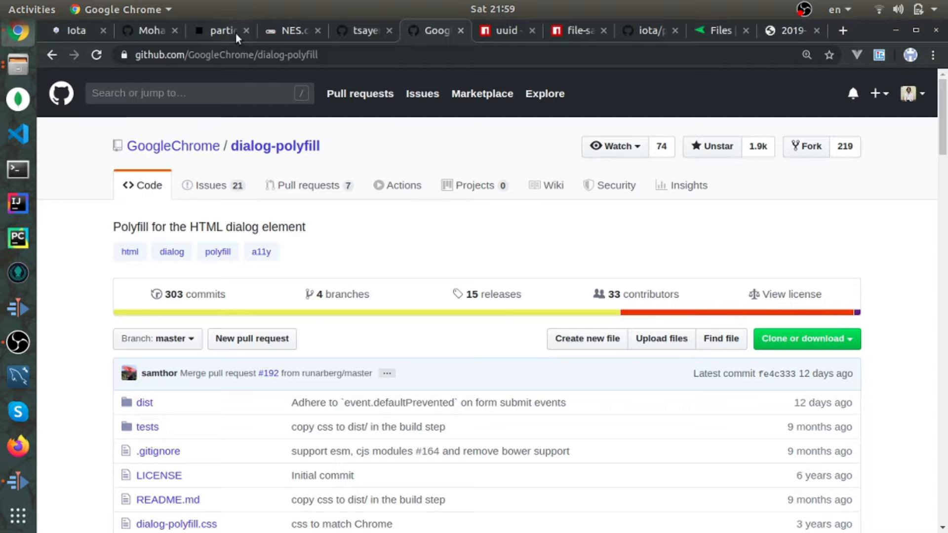
click(149, 30)
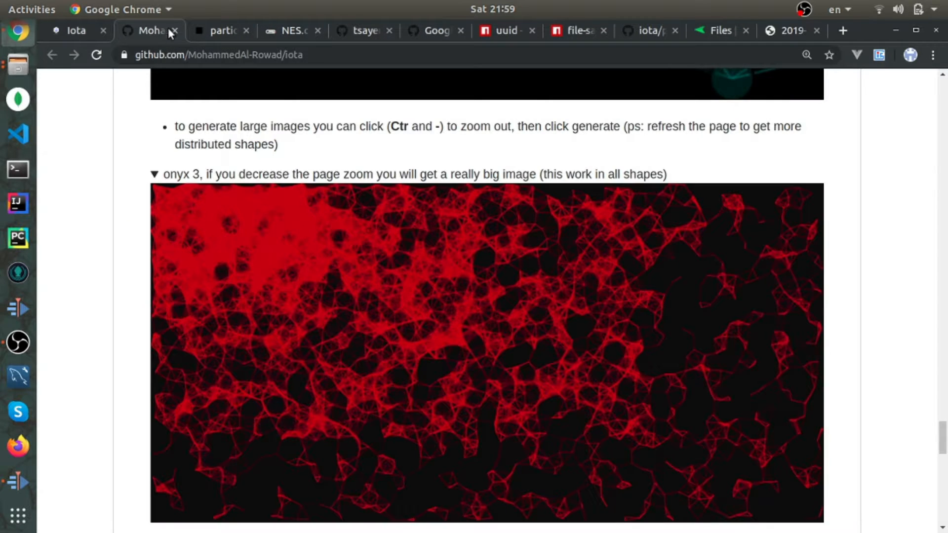
- Glance at the dom-to-image and dialog-polyfill repositories, then return to the Iota generator
click(362, 30)
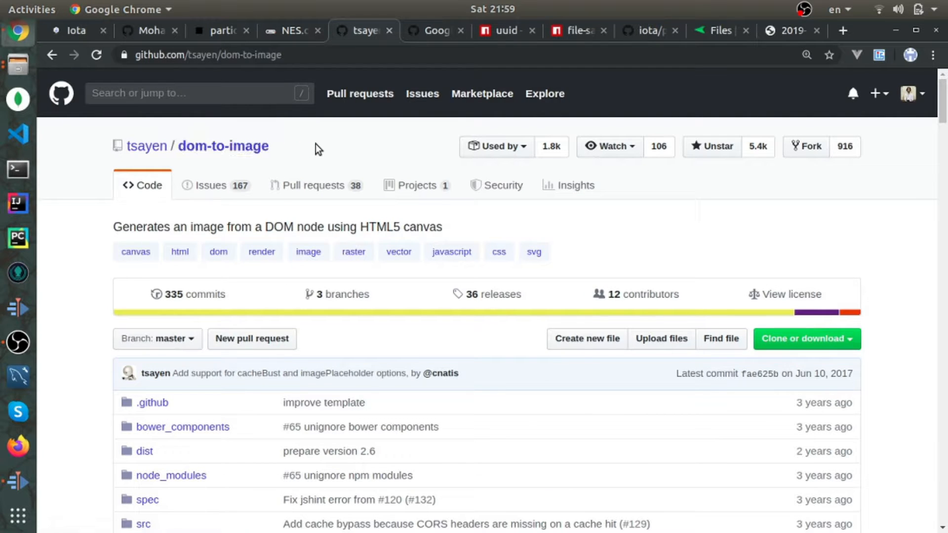
mouse_move(435, 30)
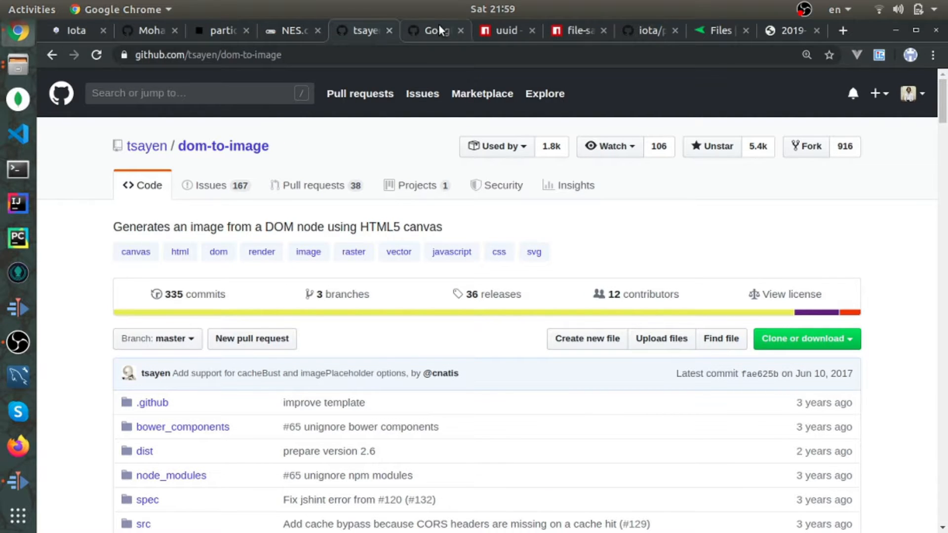
click(434, 31)
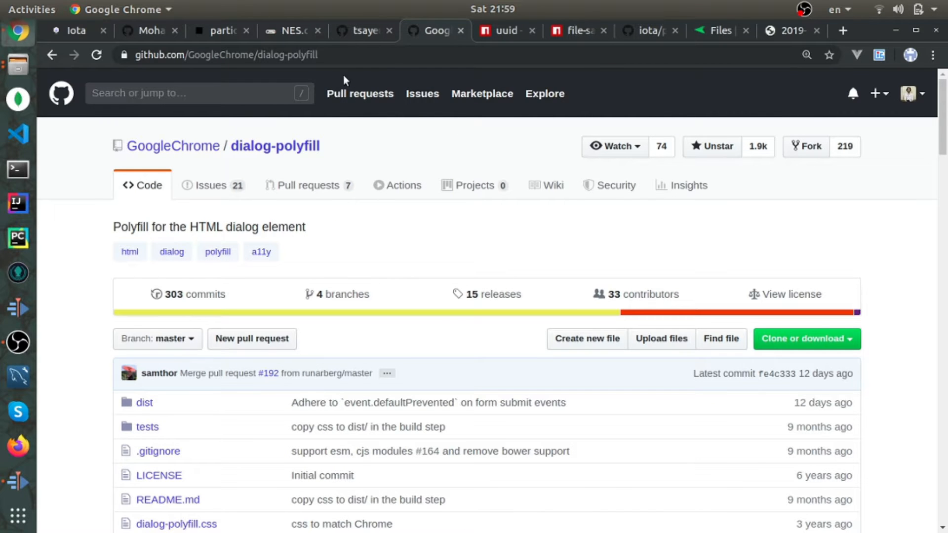
click(76, 31)
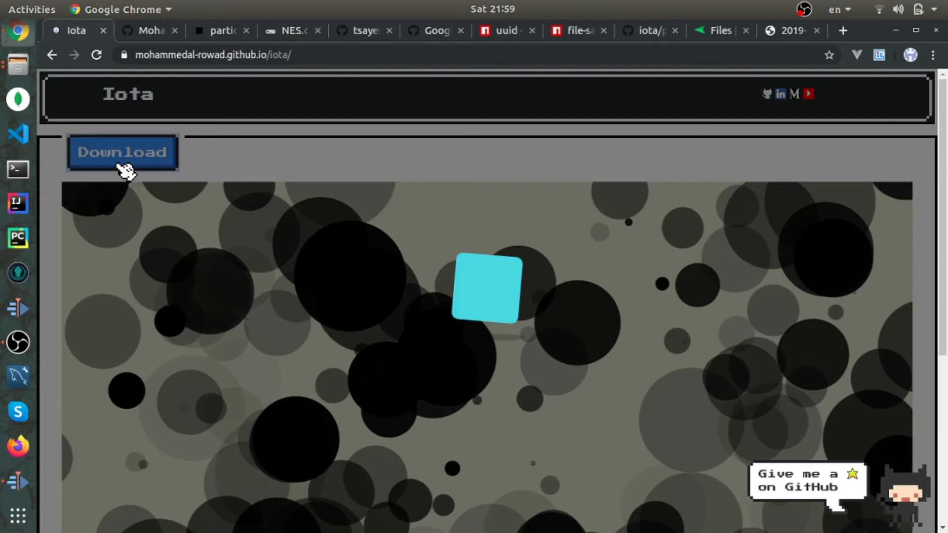
- Download the current circles particle image as a PNG and bring up npm's uuid package page
click(122, 152)
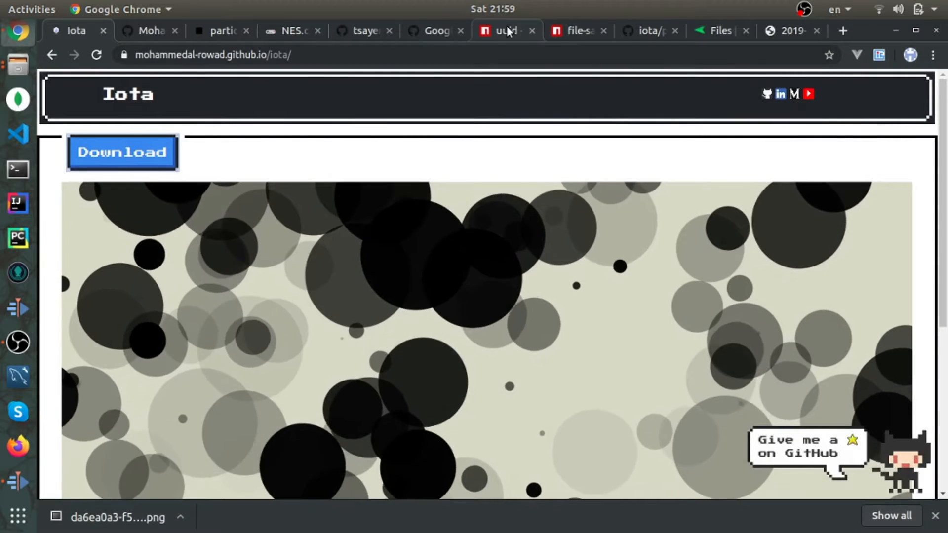
click(506, 30)
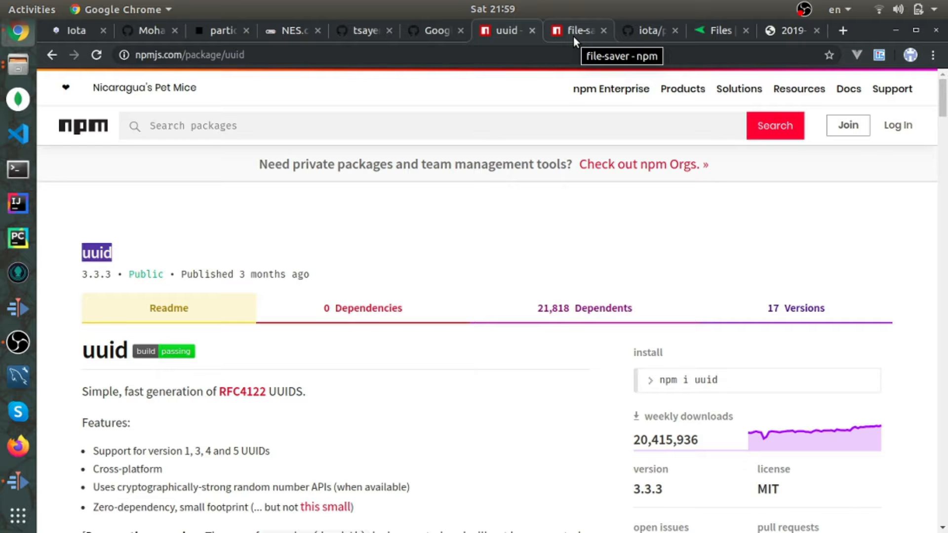
- Look over the file-saver package readme on npm and return to the Iota circles generator
click(76, 30)
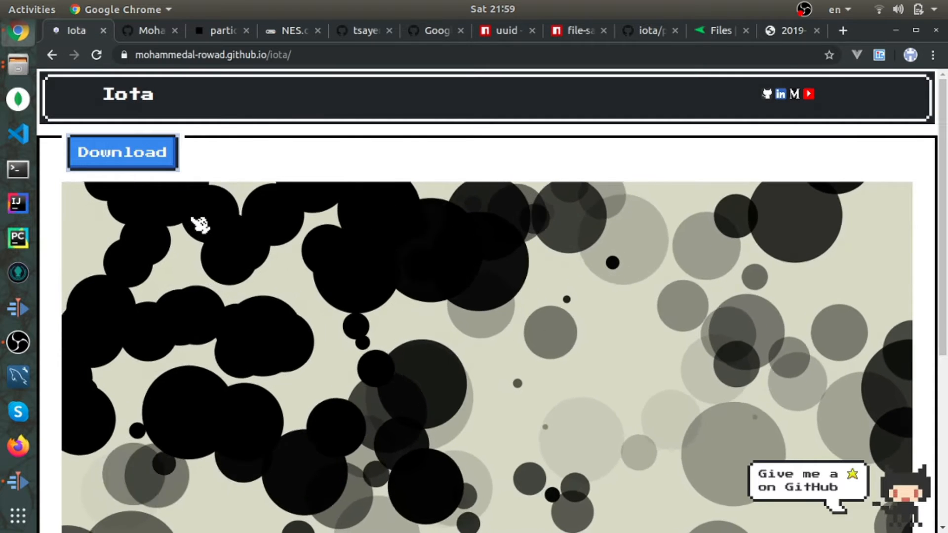
scroll(down, 3)
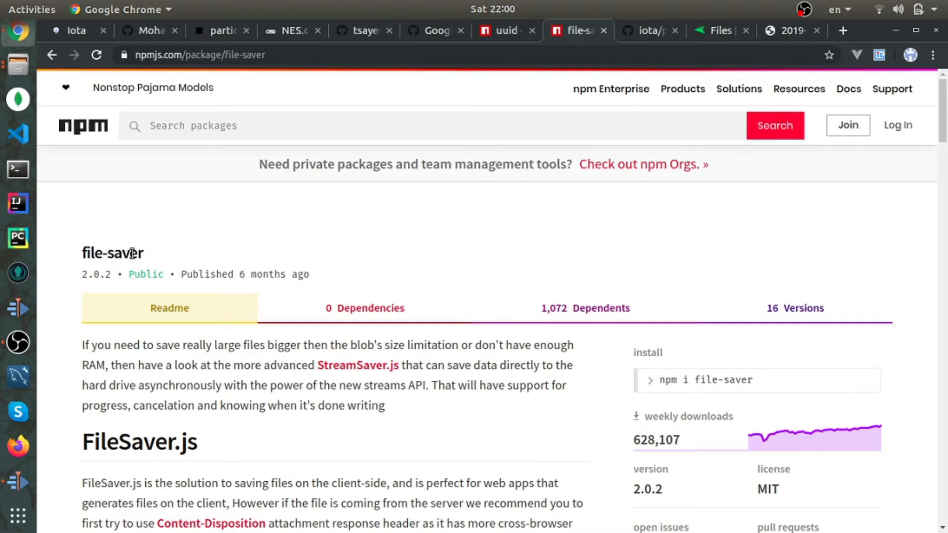
scroll(down, 3)
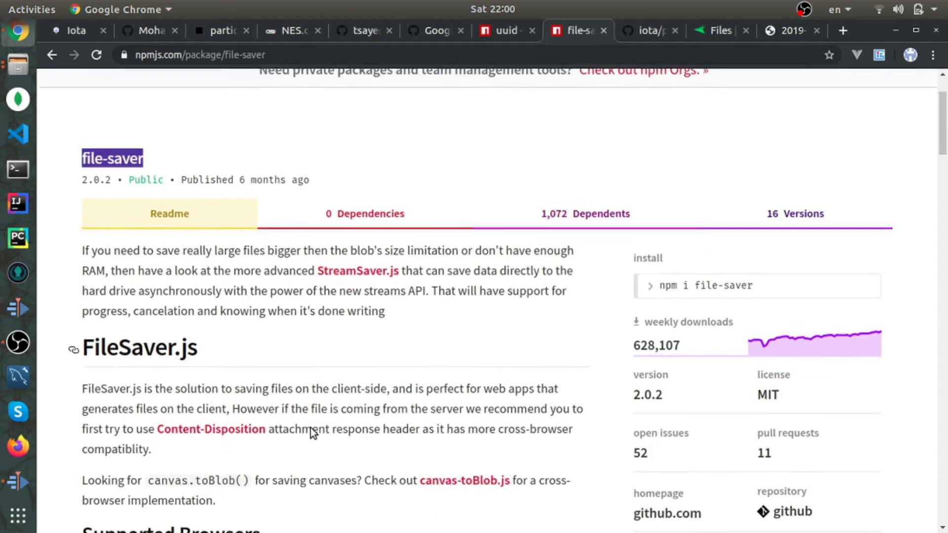
scroll(down, 3)
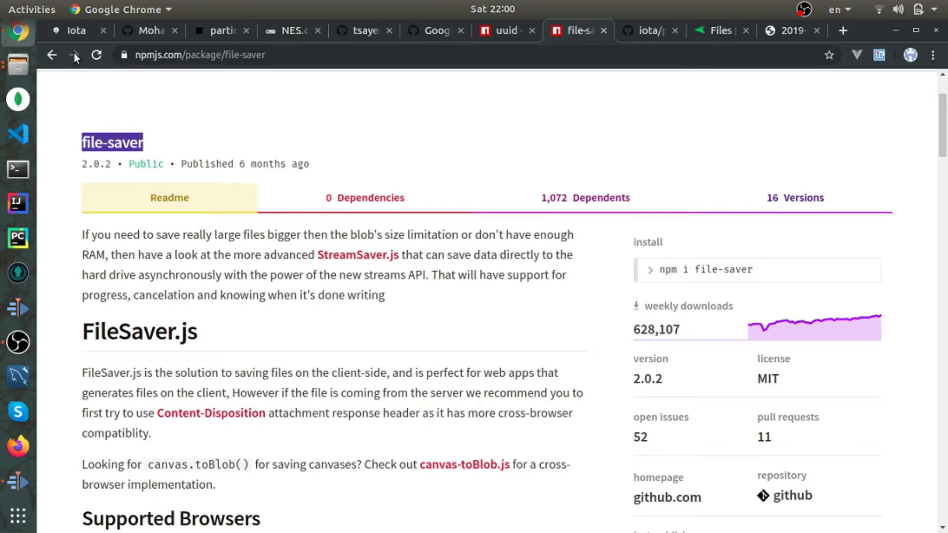
click(76, 30)
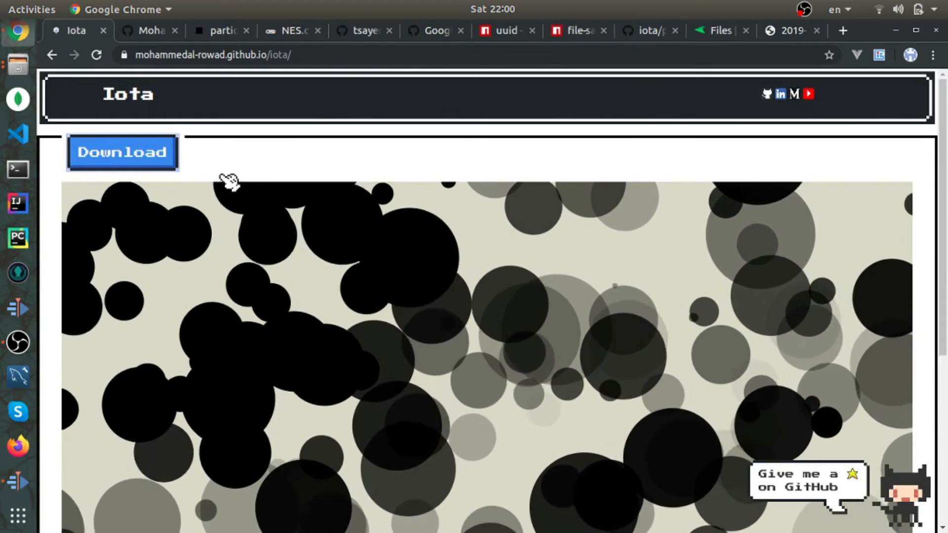
click(146, 30)
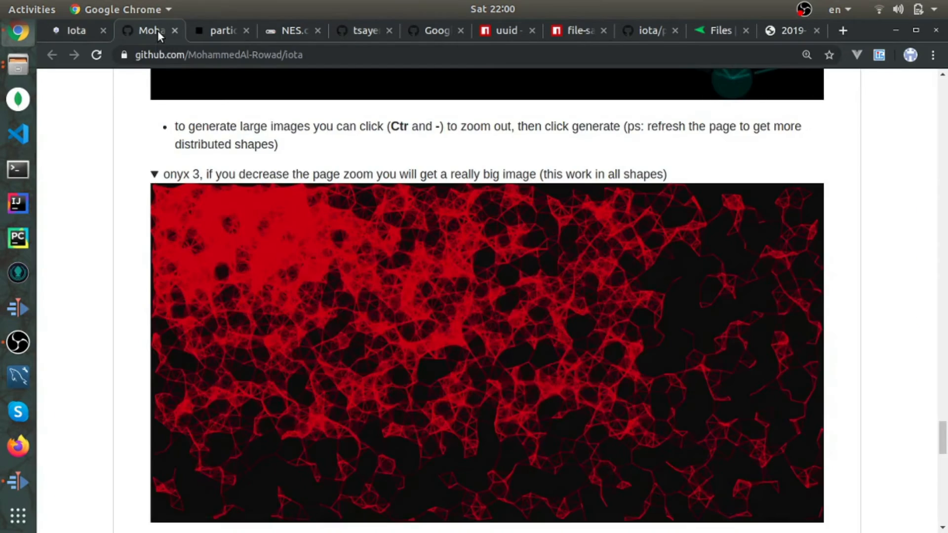
scroll(down, 3)
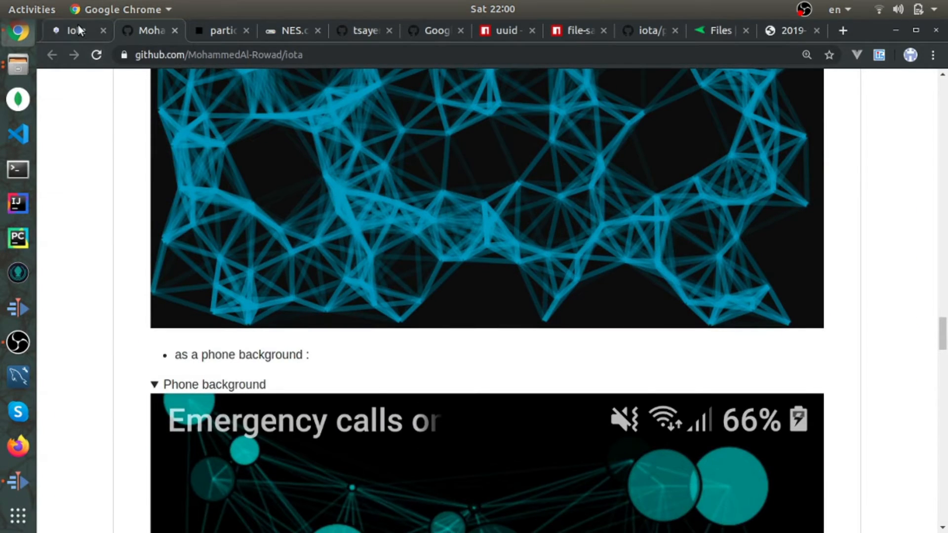
click(76, 30)
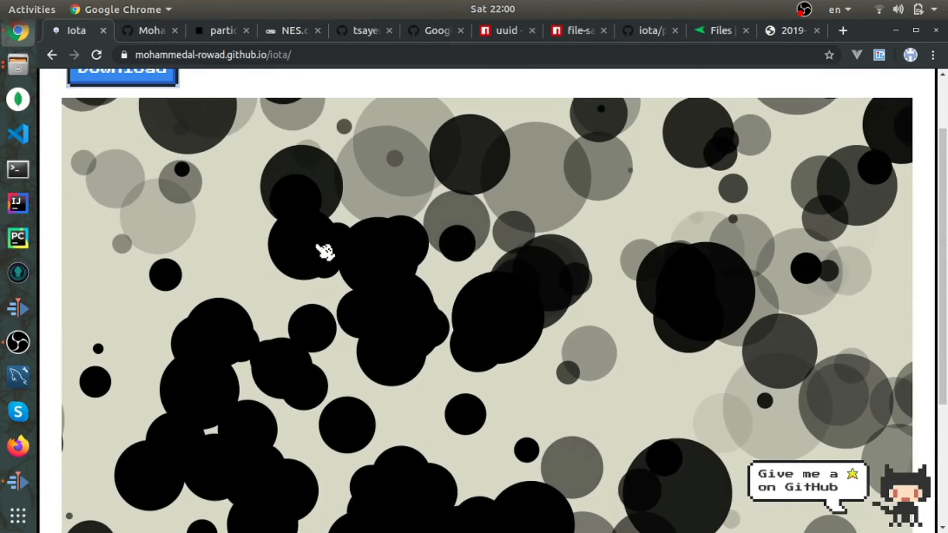
scroll(up, 3)
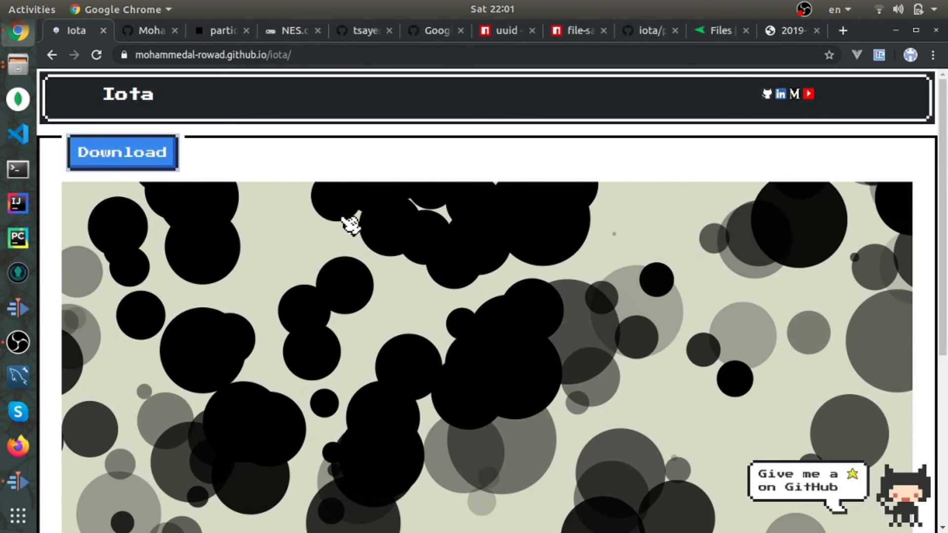
scroll(down, 3)
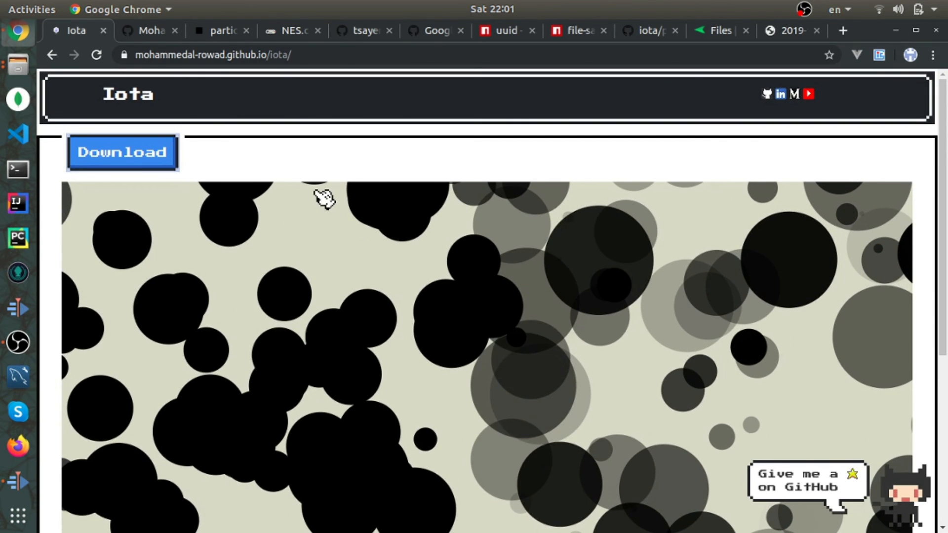
scroll(down, 3)
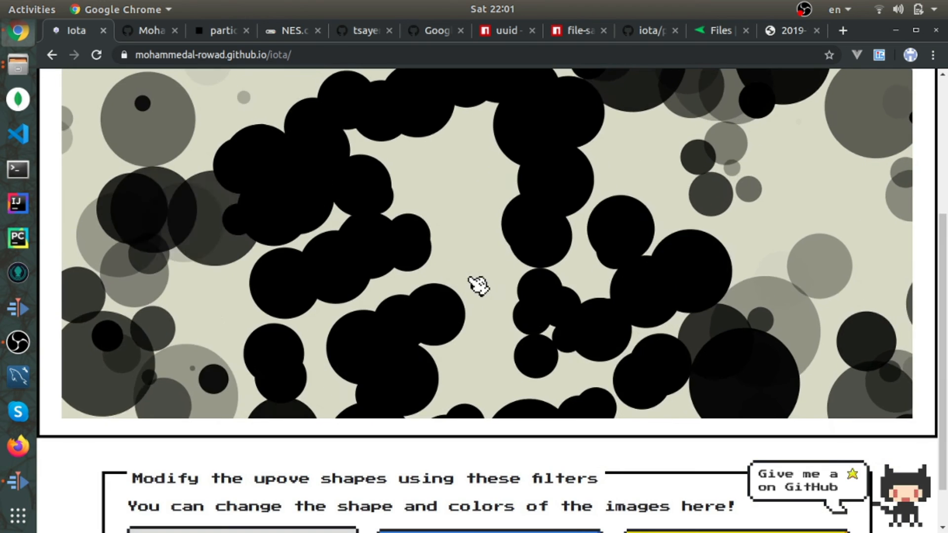